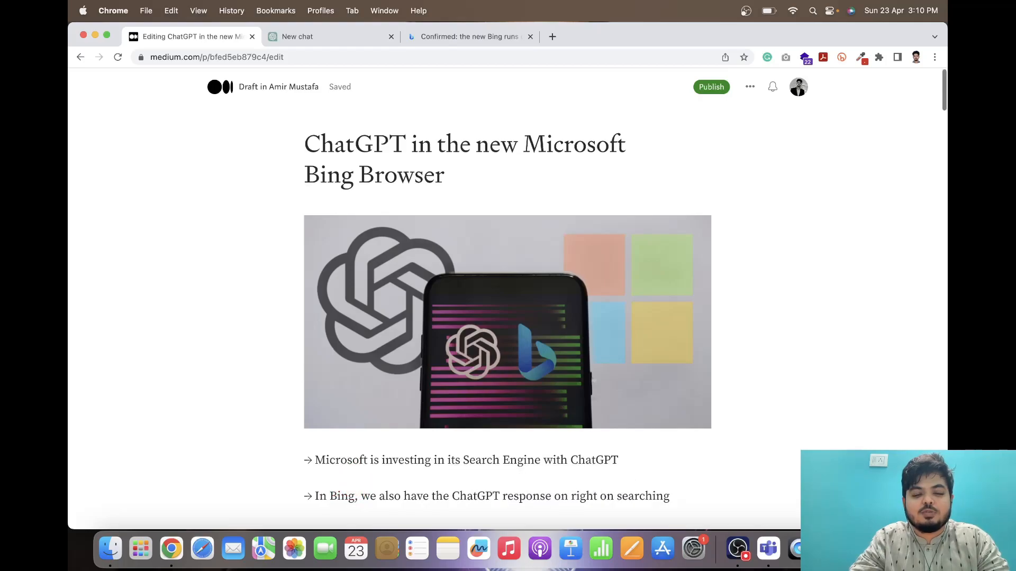
mouse_move(852, 398)
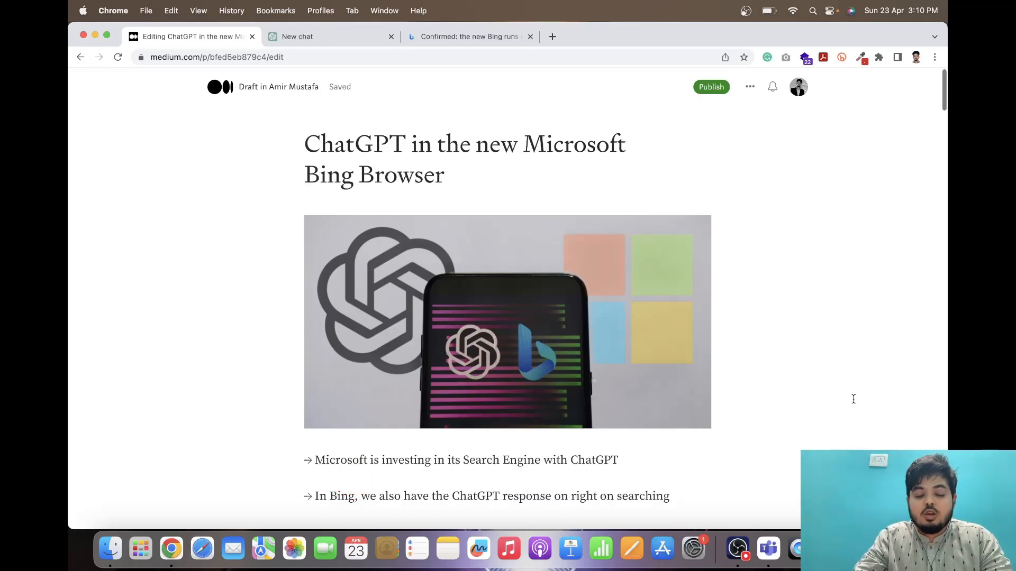
Step: Look over the empty ChatGPT New chat page and return to the Medium draft tab
scroll("down", 3)
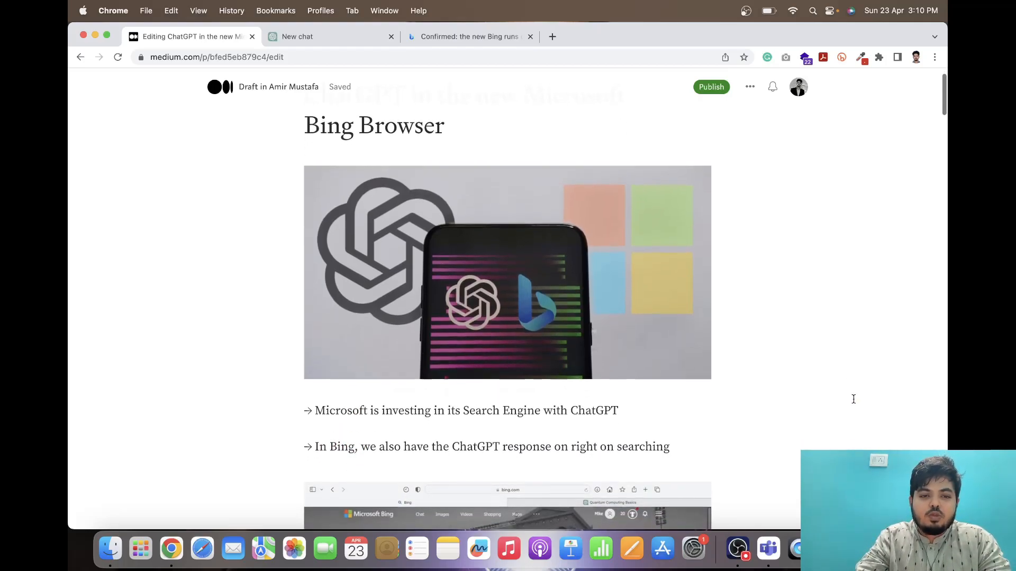
scroll("up", 3)
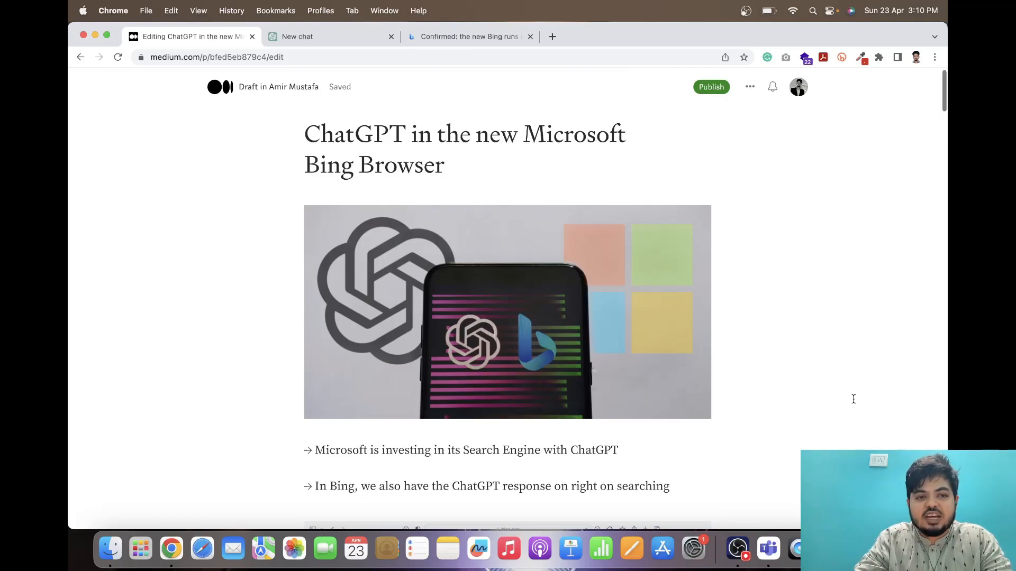
left_click(298, 36)
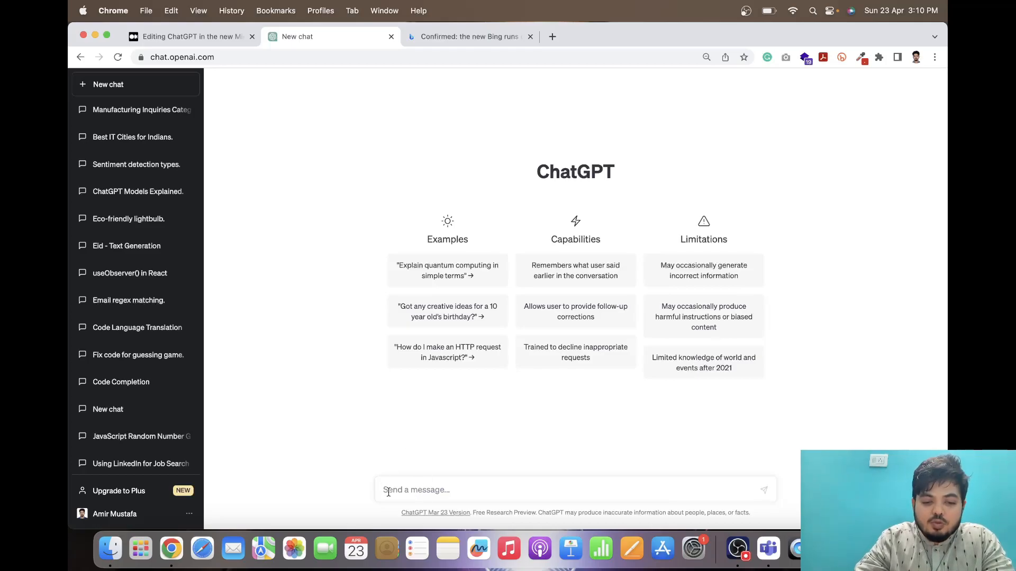
mouse_move(447, 351)
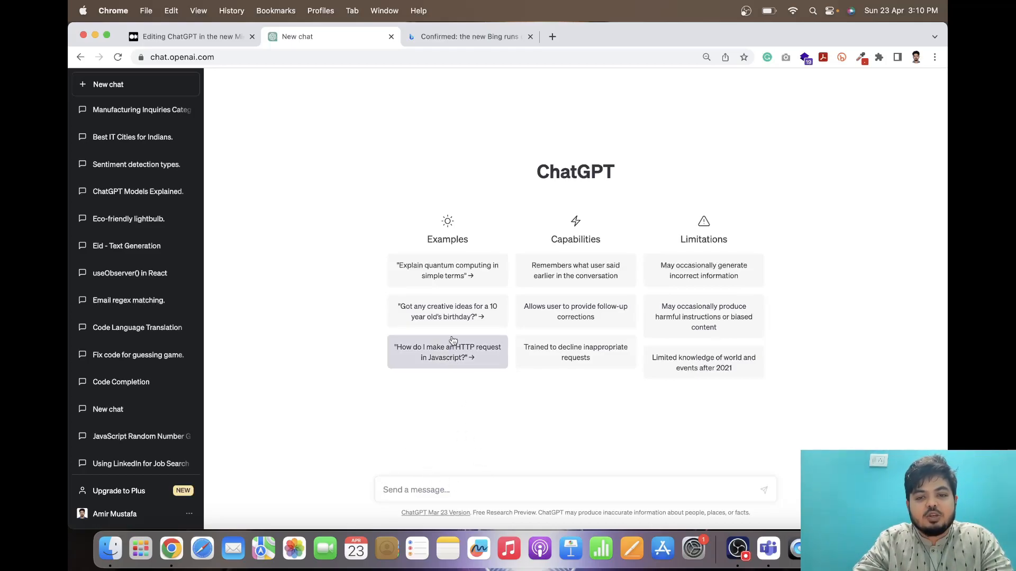
mouse_move(328, 233)
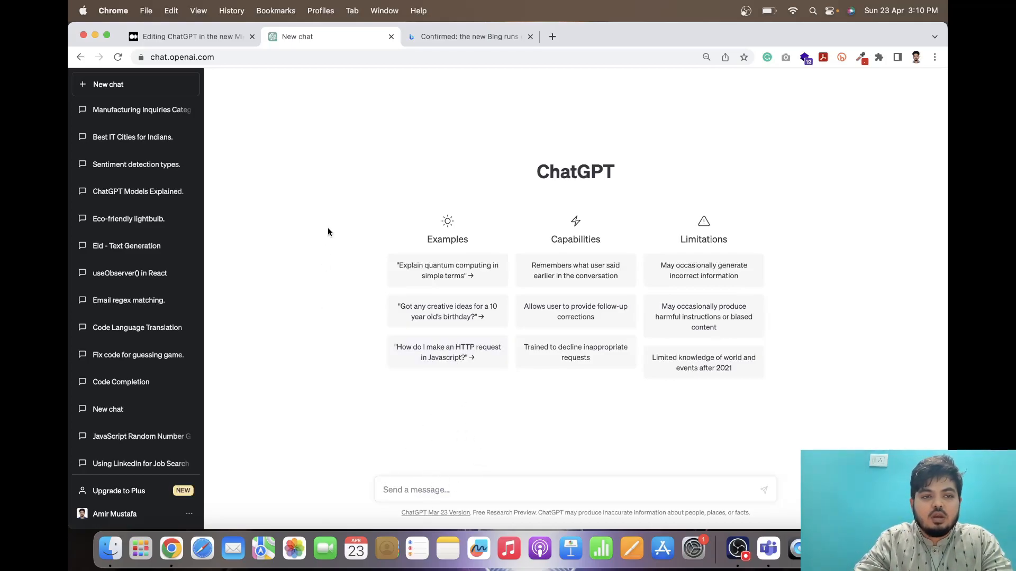
mouse_move(191, 36)
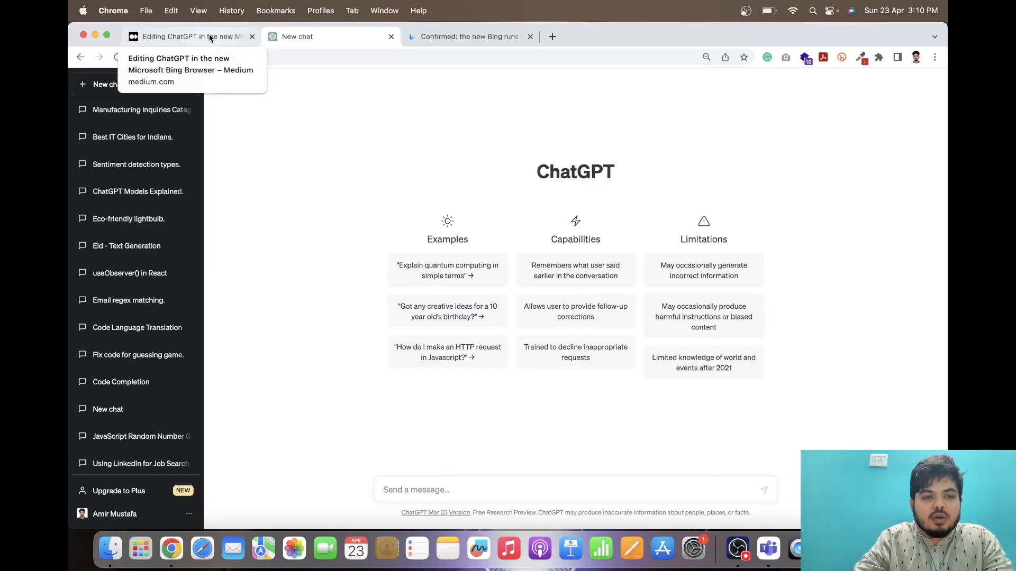
left_click(188, 36)
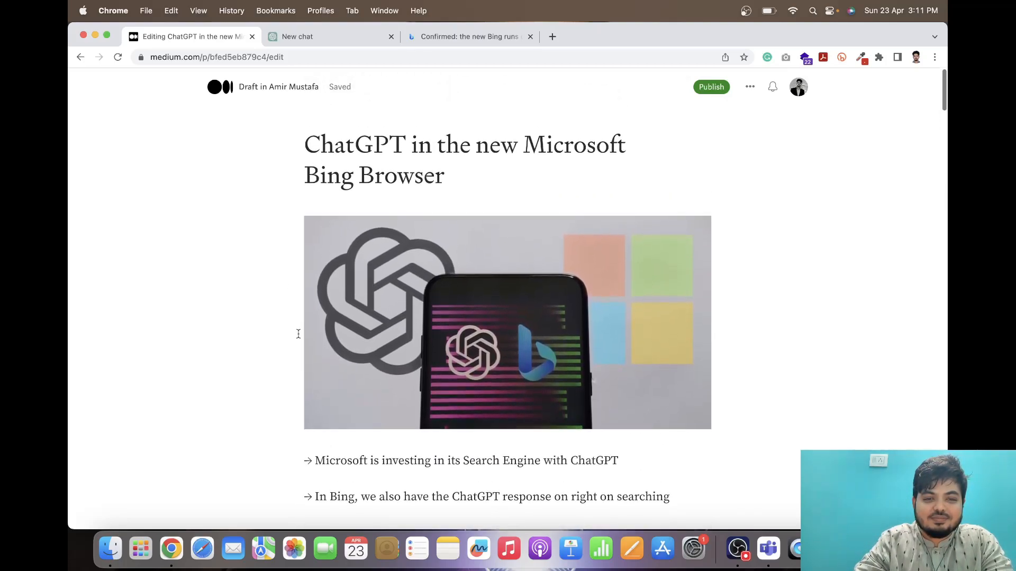
scroll("down", 3)
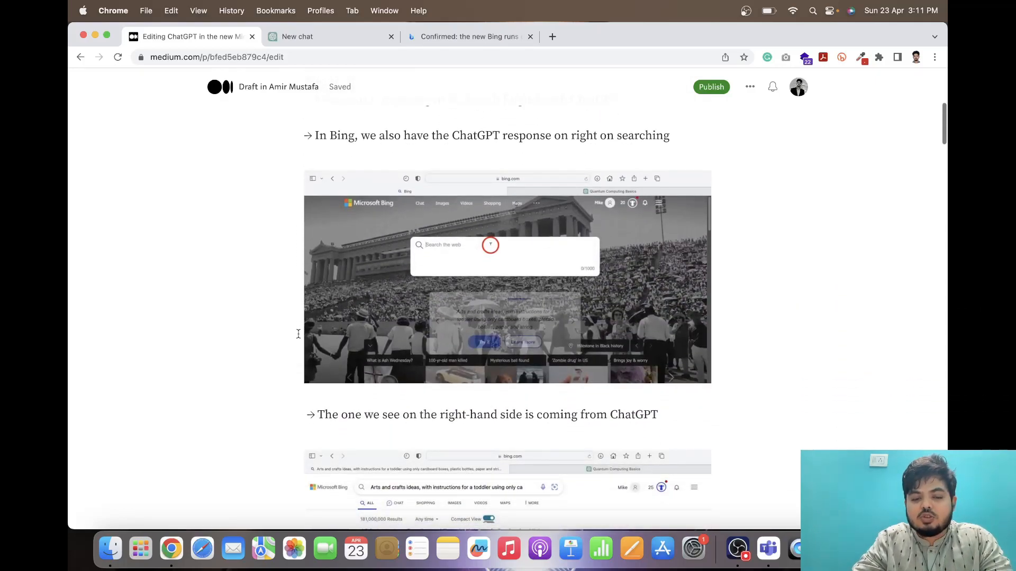
left_click(380, 268)
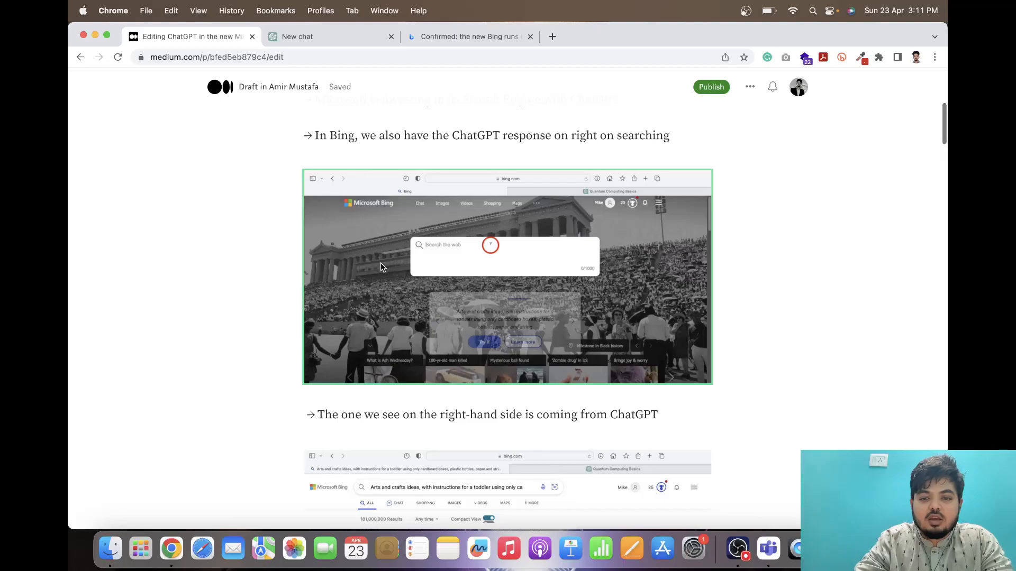
mouse_move(413, 265)
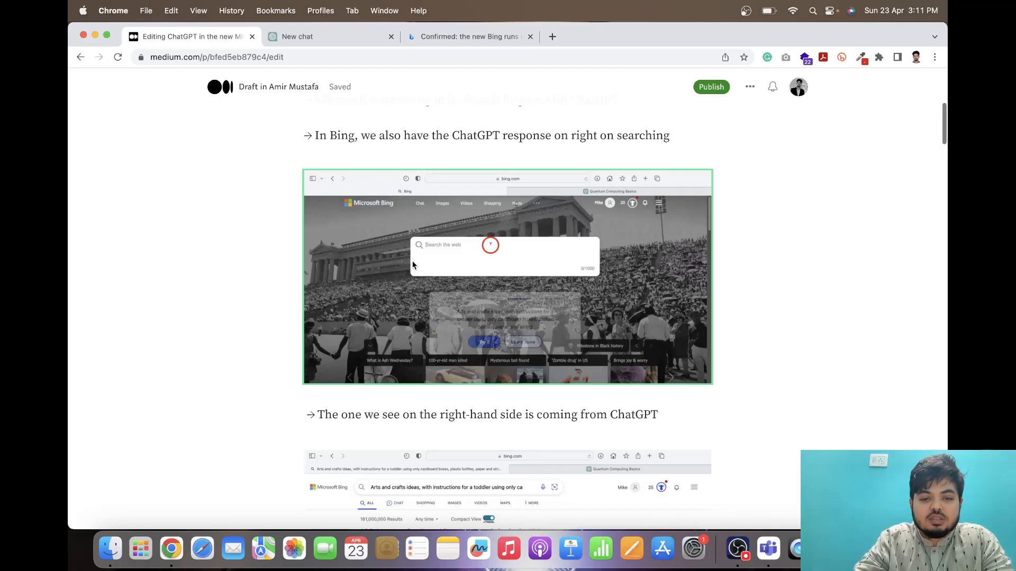
mouse_move(464, 207)
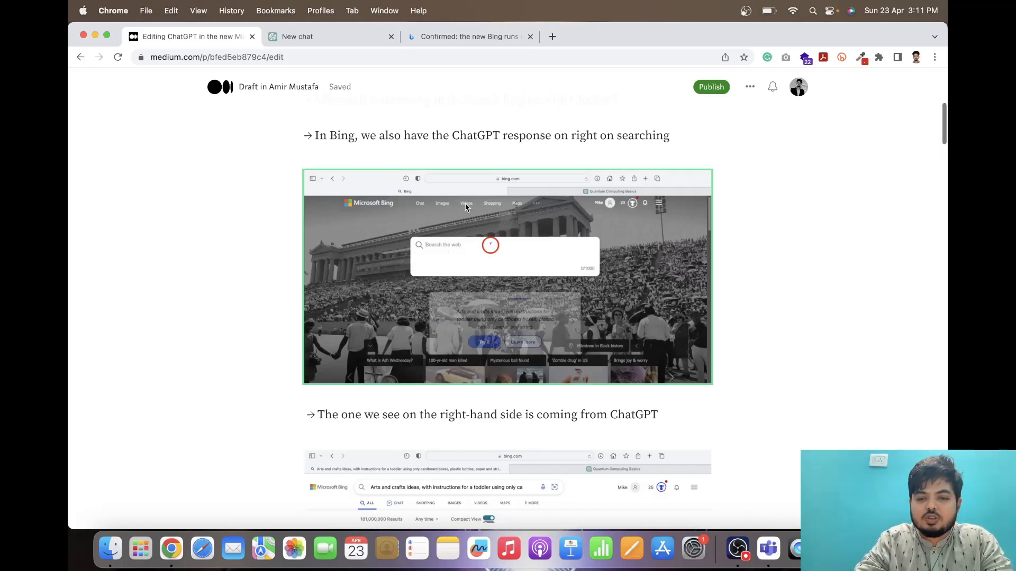
scroll("down", 3)
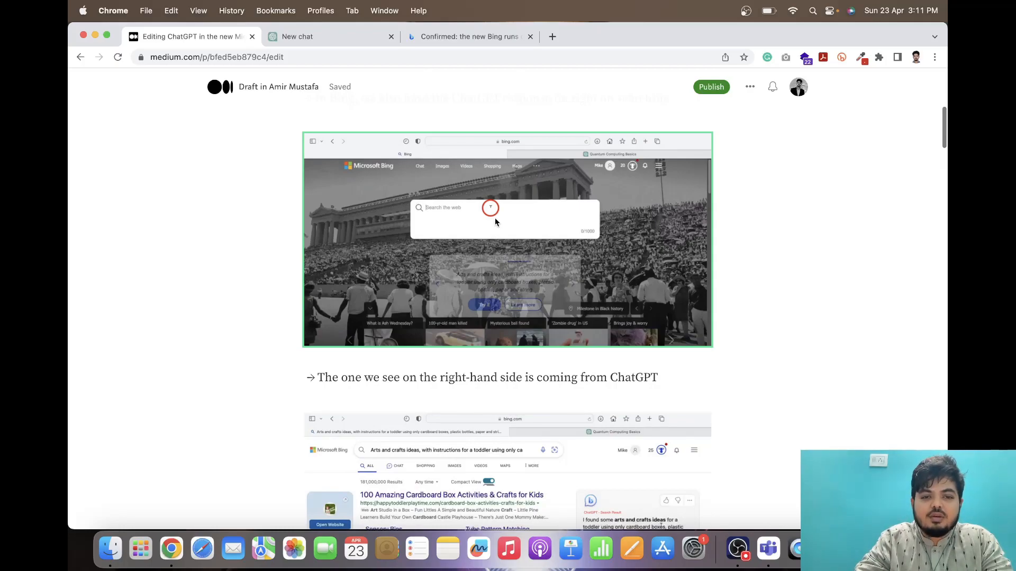
scroll("down", 3)
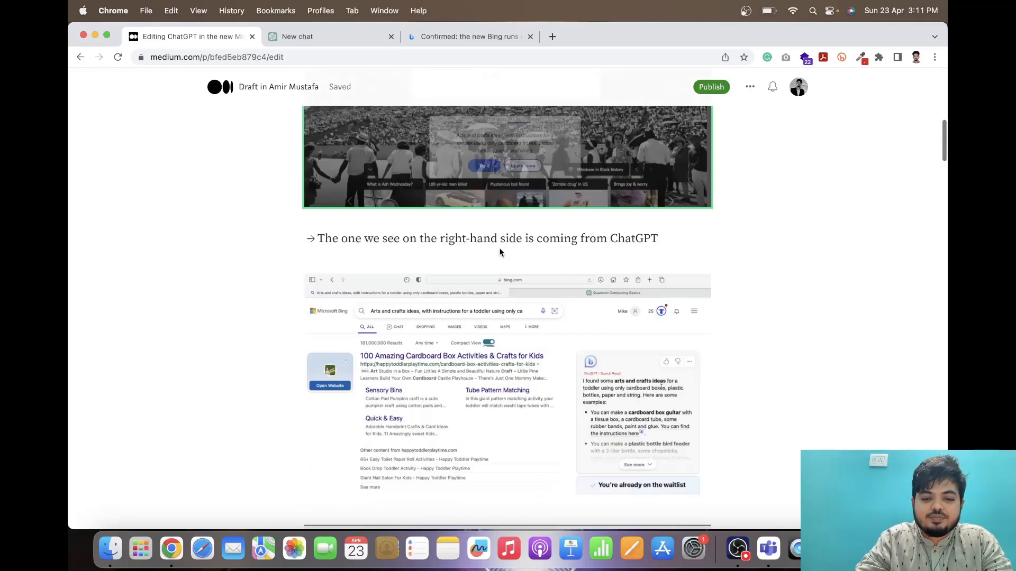
scroll("down", 3)
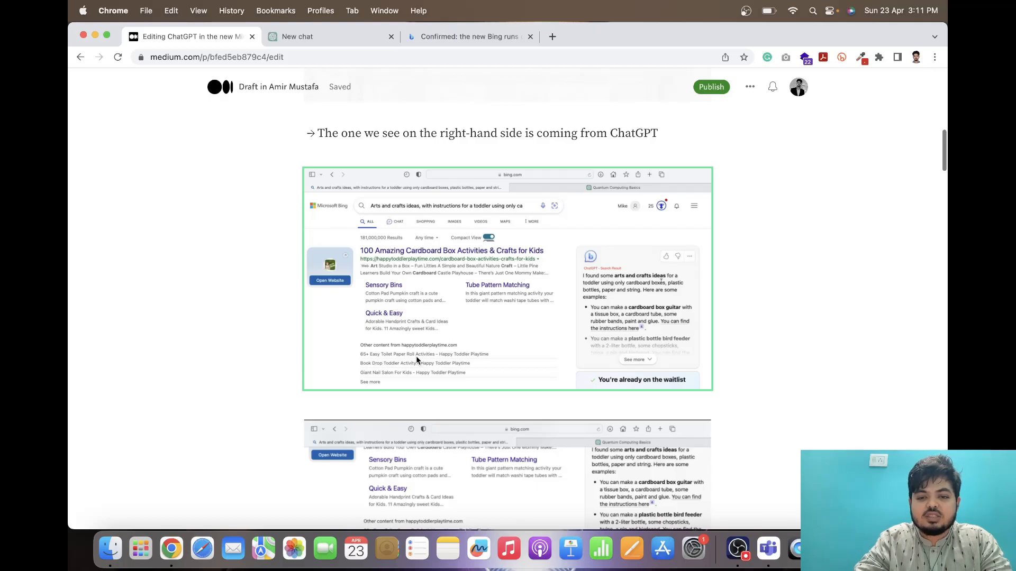
mouse_move(579, 295)
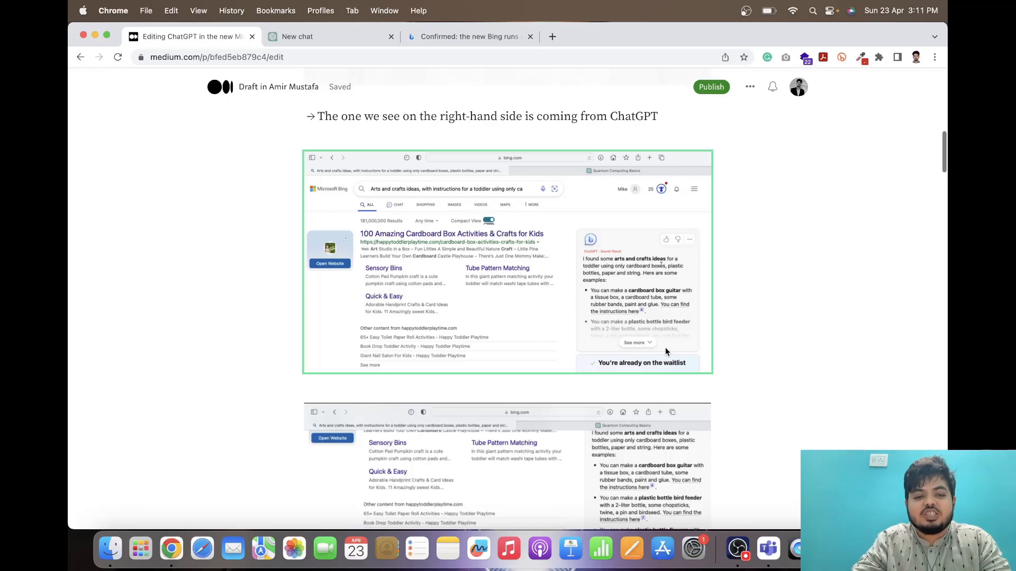
scroll("down", 3)
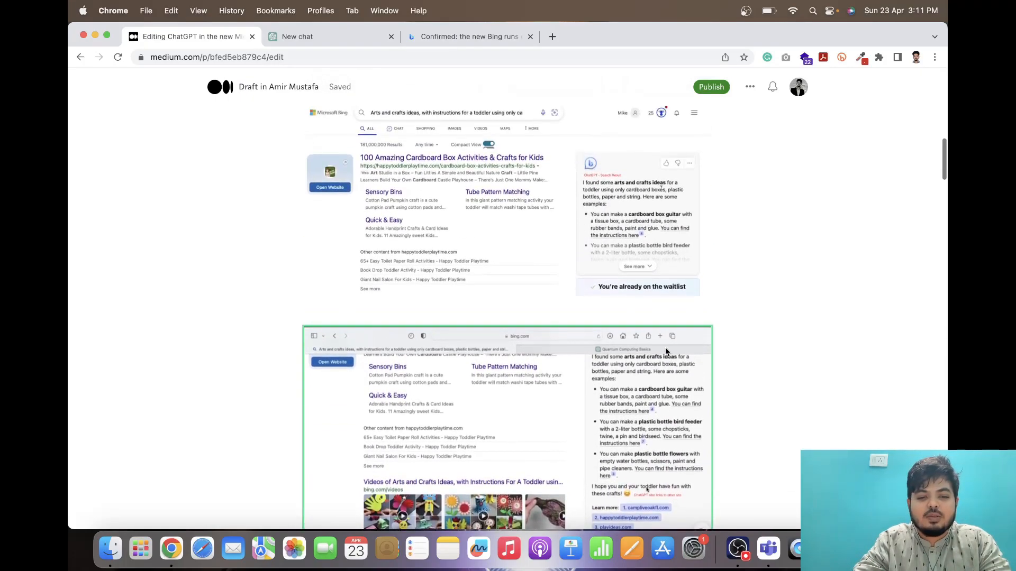
scroll("down", 3)
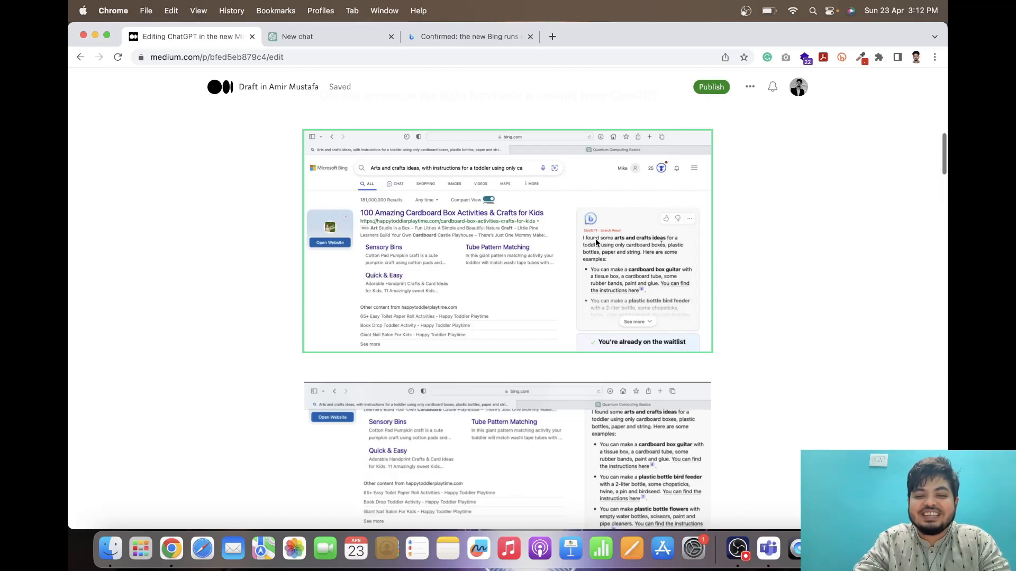
mouse_move(627, 290)
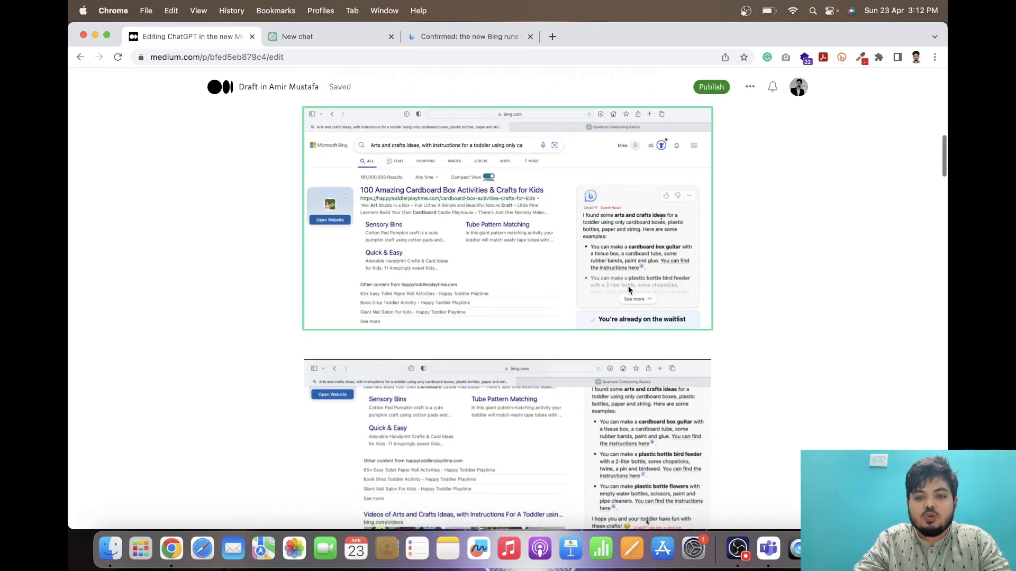
scroll("down", 3)
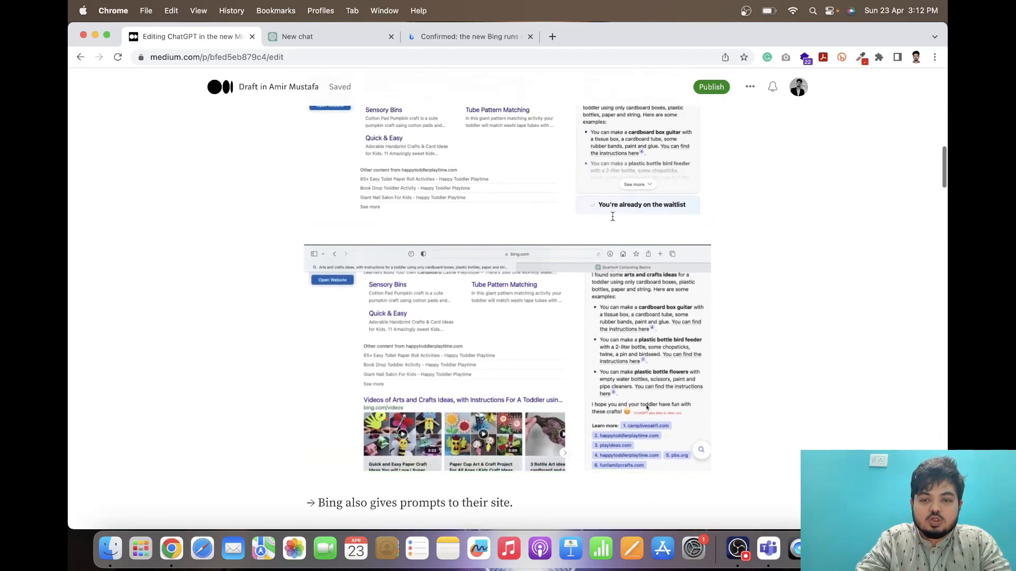
scroll("down", 3)
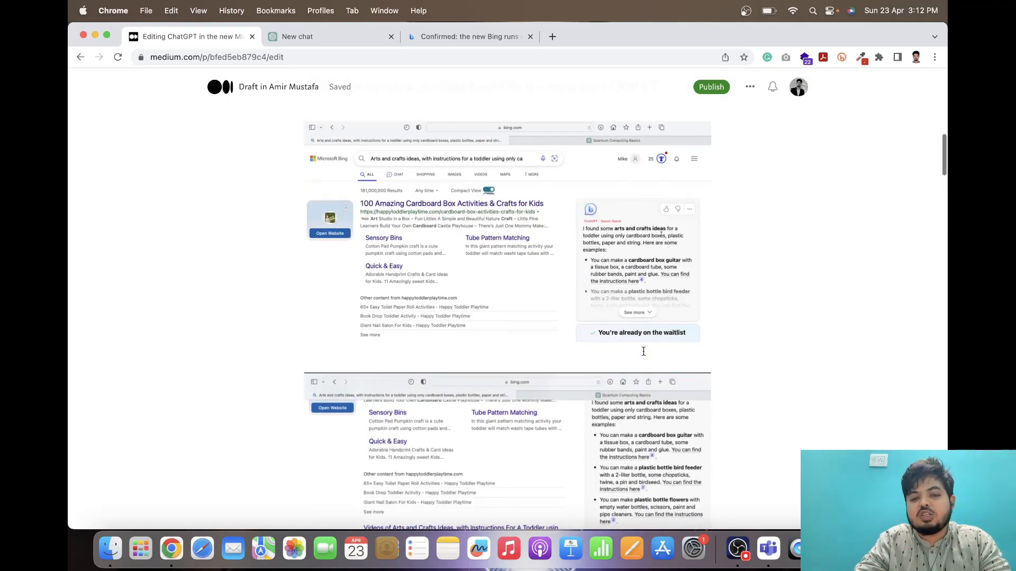
scroll("down", 3)
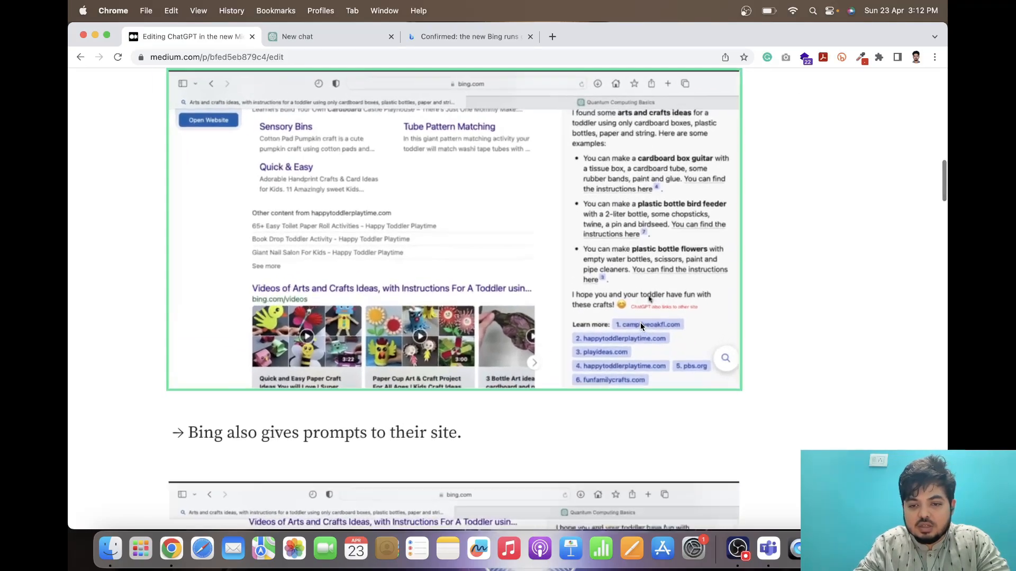
scroll("down", 3)
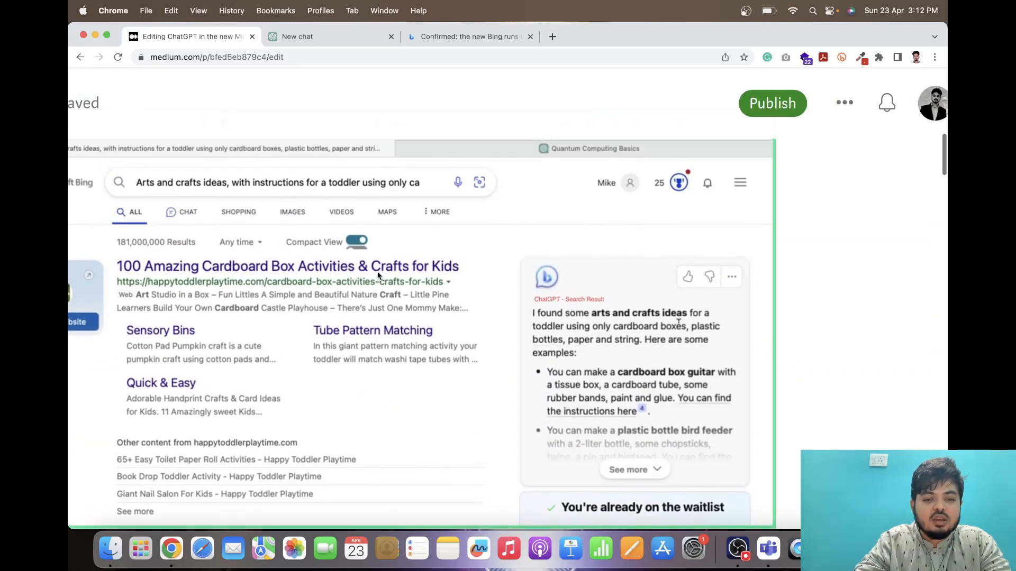
scroll("down", 3)
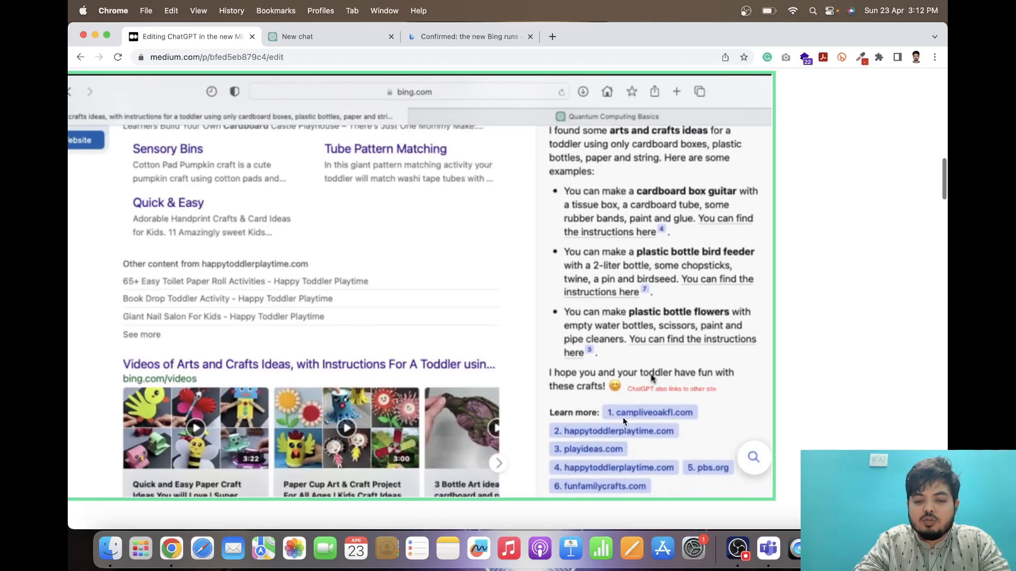
mouse_move(618, 426)
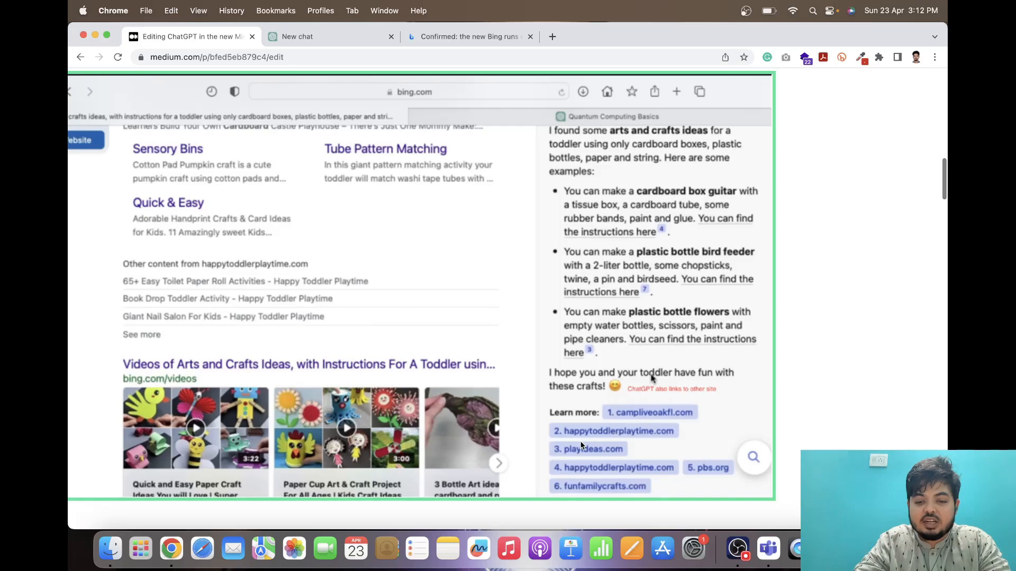
scroll("down", 3)
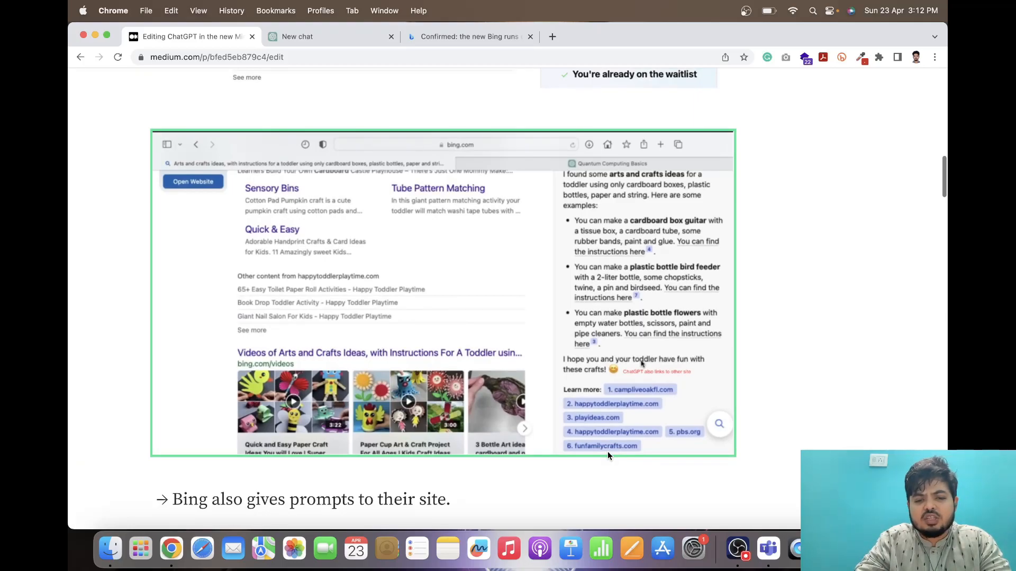
scroll("down", 3)
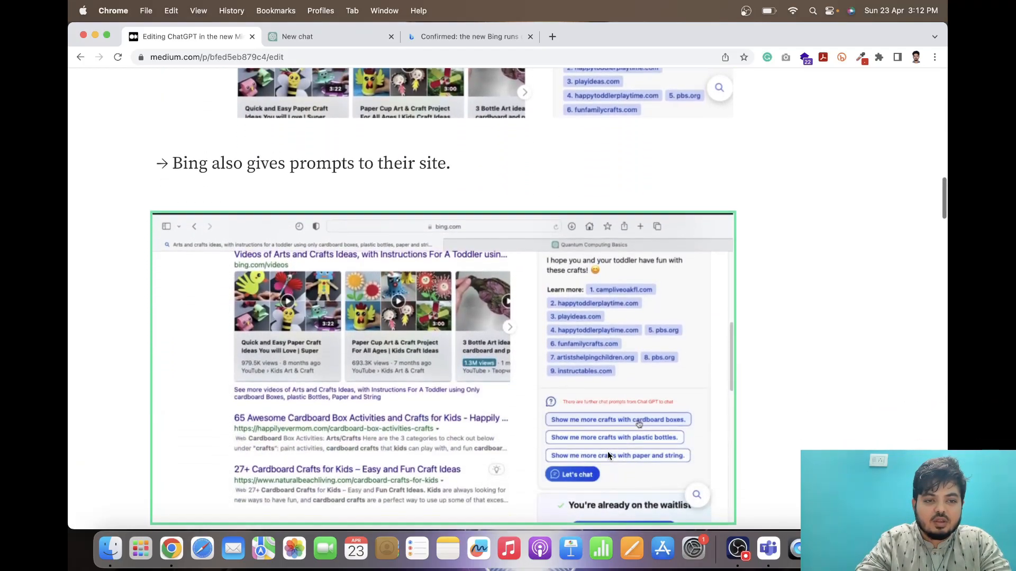
scroll("down", 3)
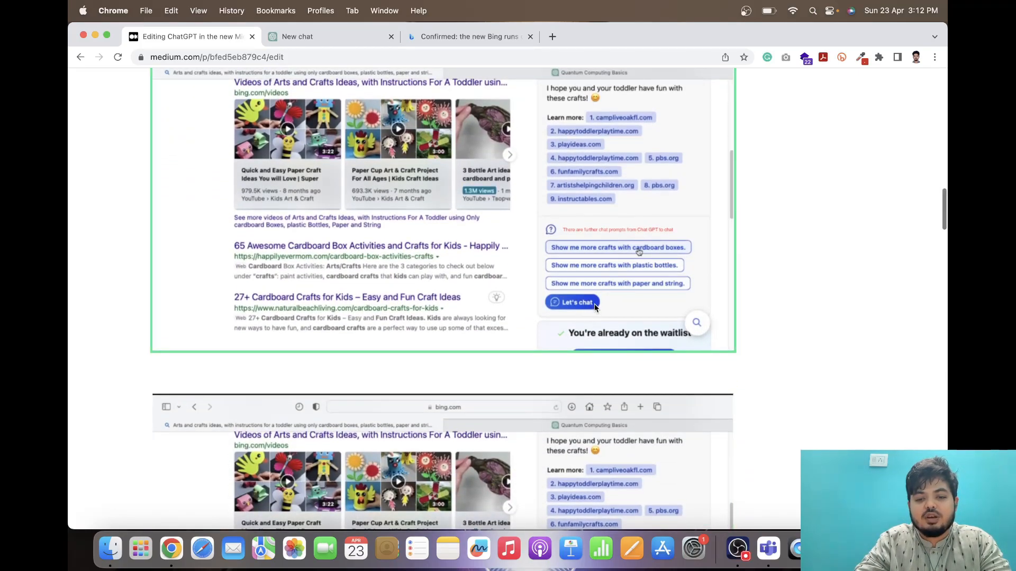
mouse_move(584, 325)
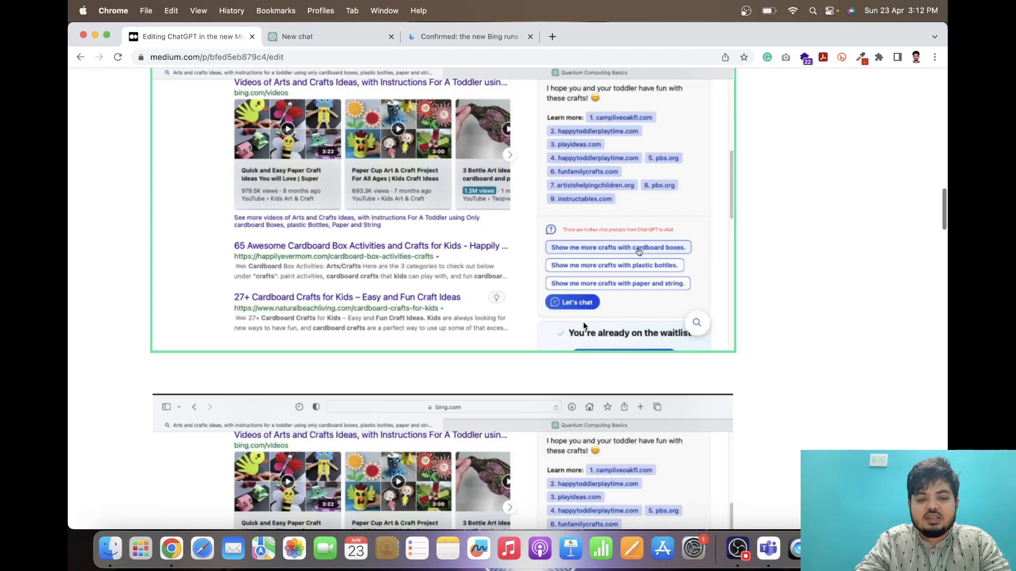
scroll("down", 3)
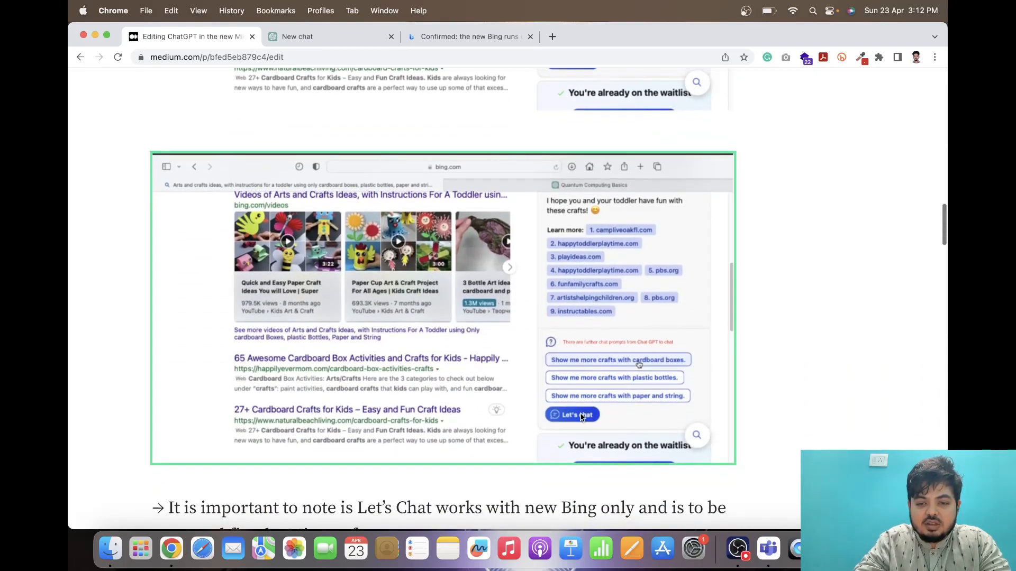
scroll("down", 3)
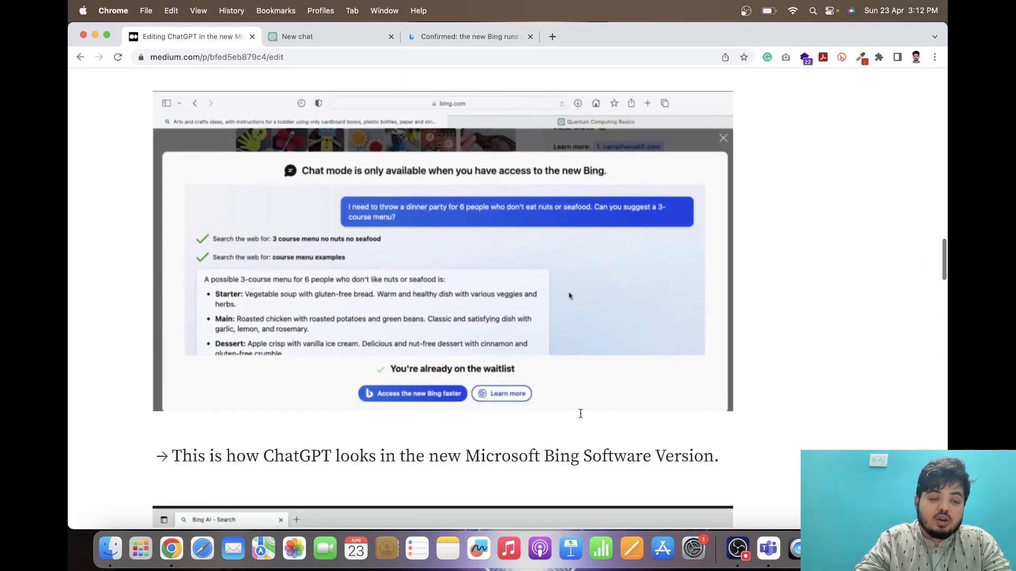
left_click(586, 355)
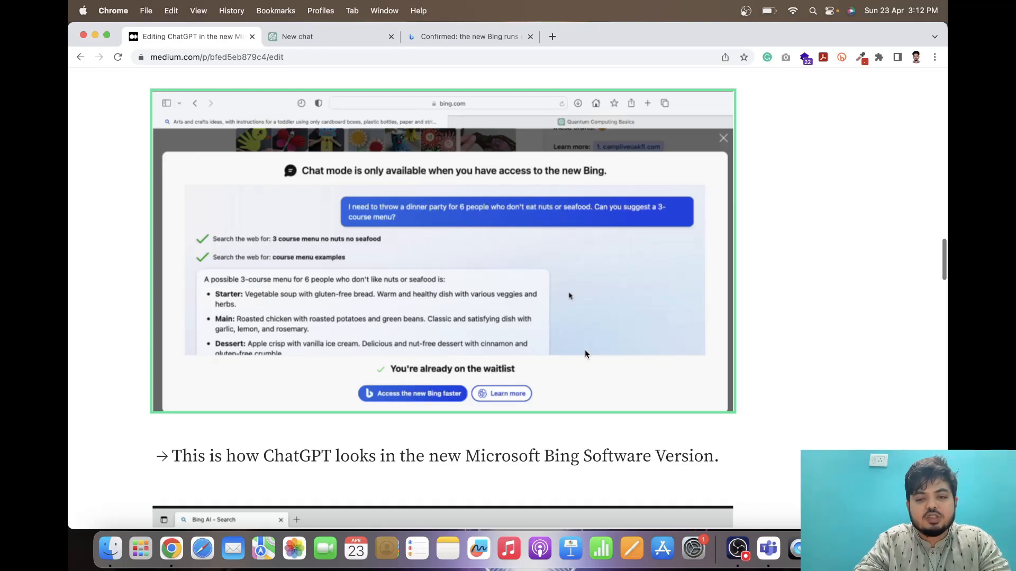
mouse_move(407, 290)
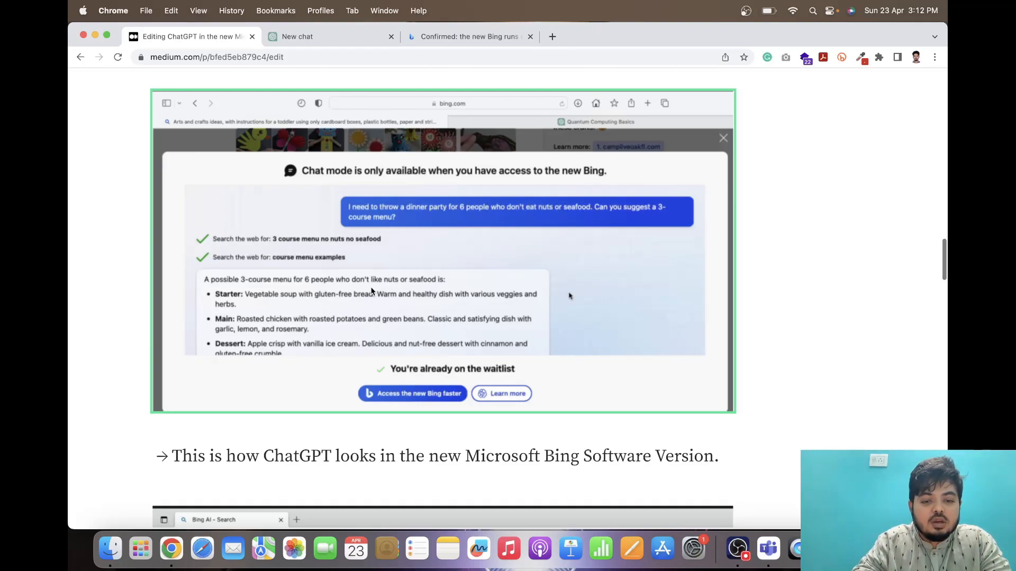
mouse_move(440, 402)
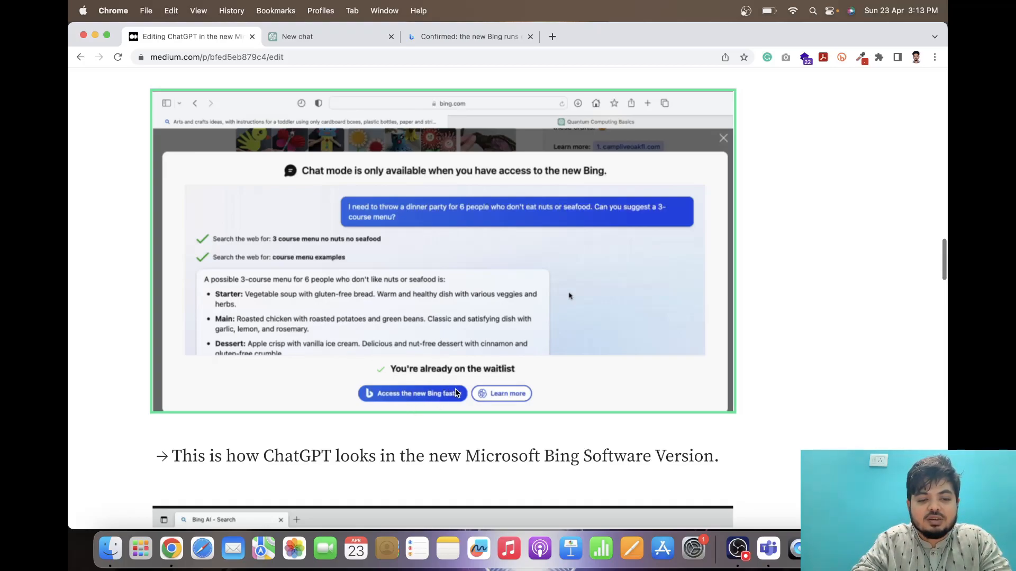
scroll("down", 3)
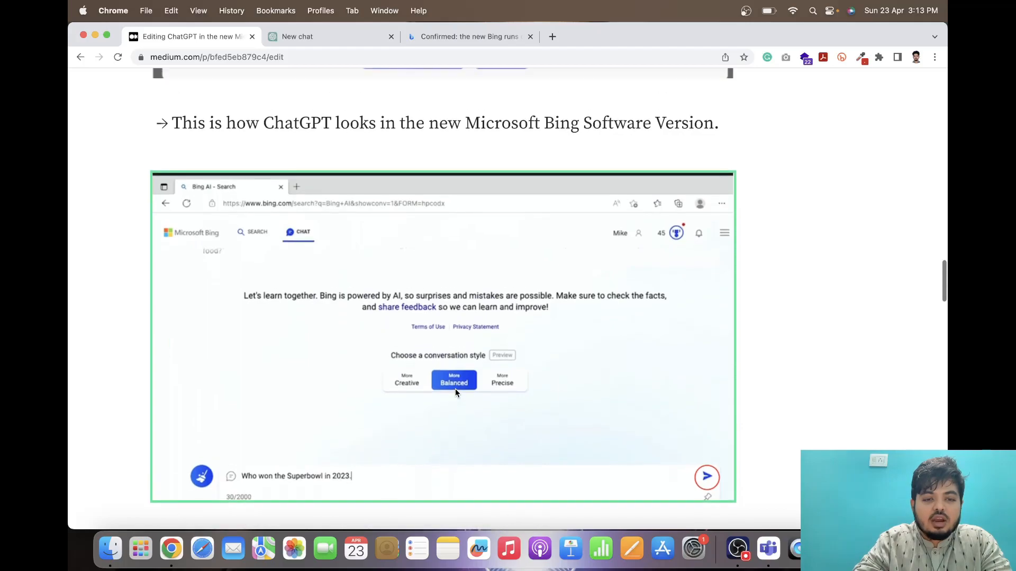
scroll("up", 3)
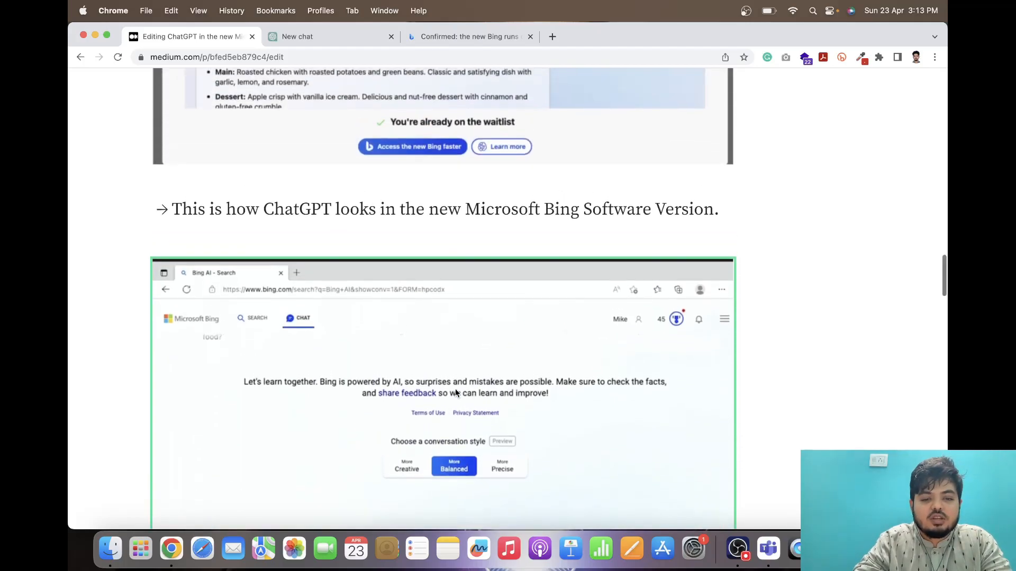
scroll("down", 3)
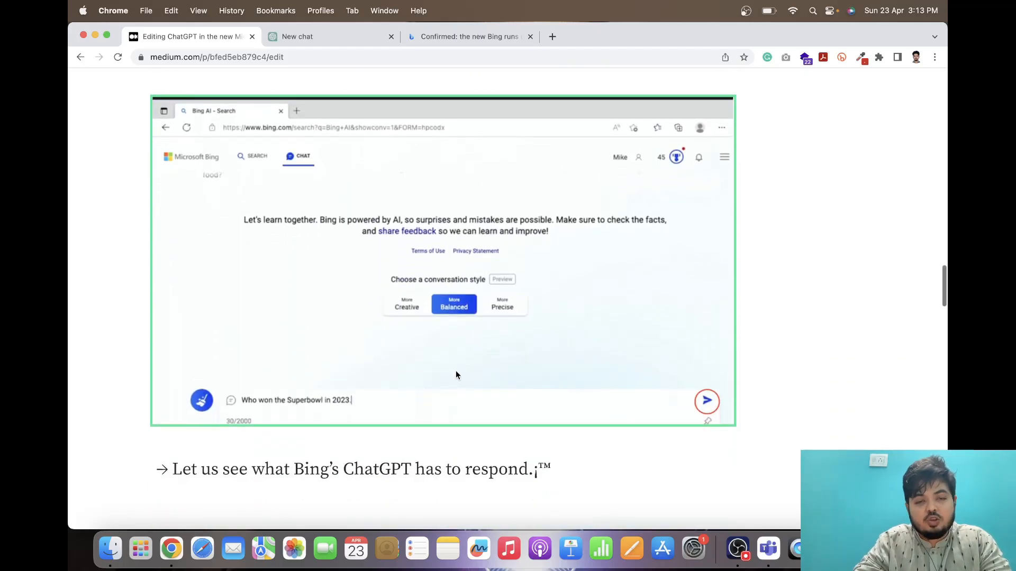
scroll("up", 3)
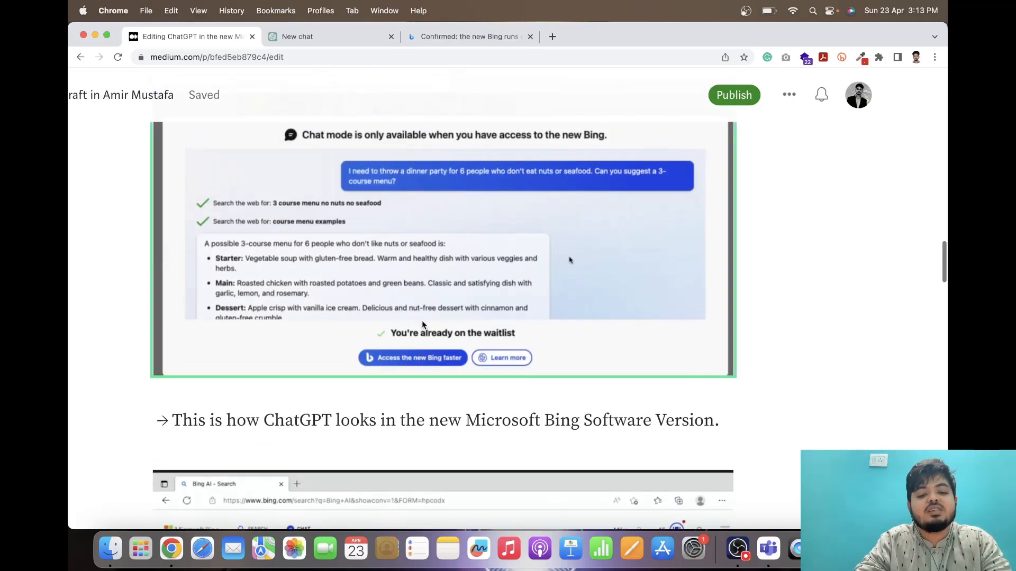
mouse_move(427, 348)
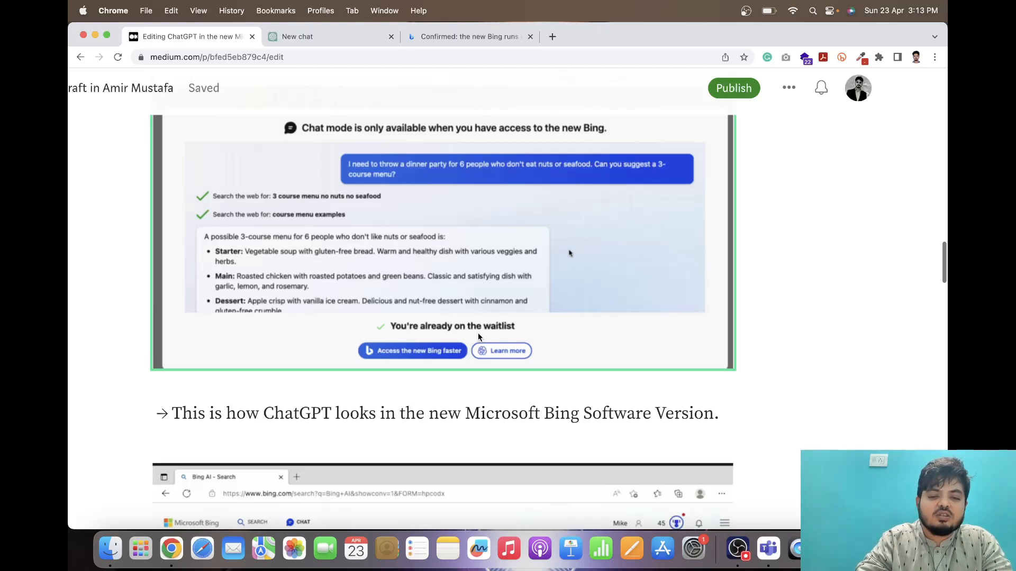
scroll("down", 3)
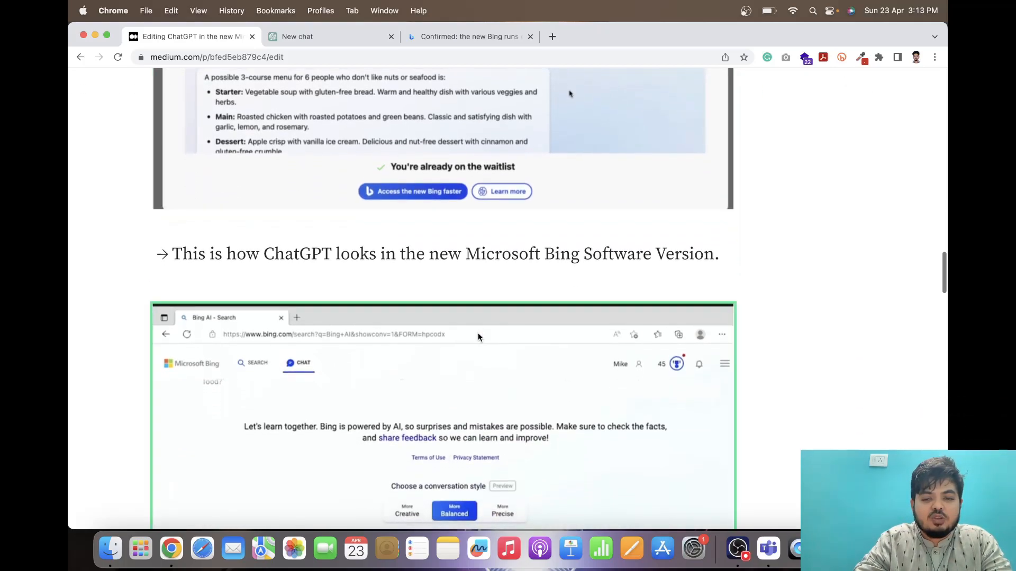
scroll("down", 3)
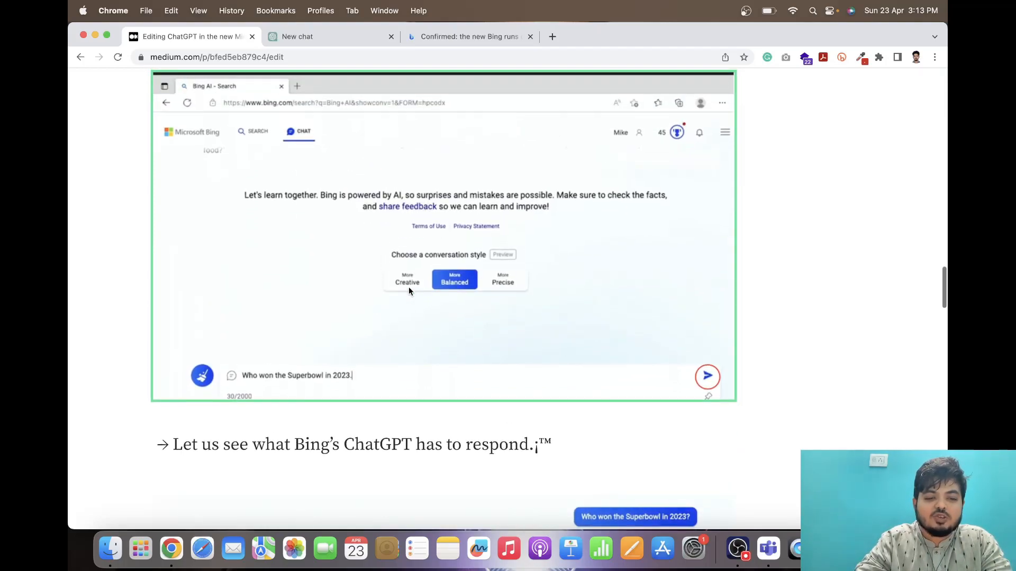
scroll("down", 3)
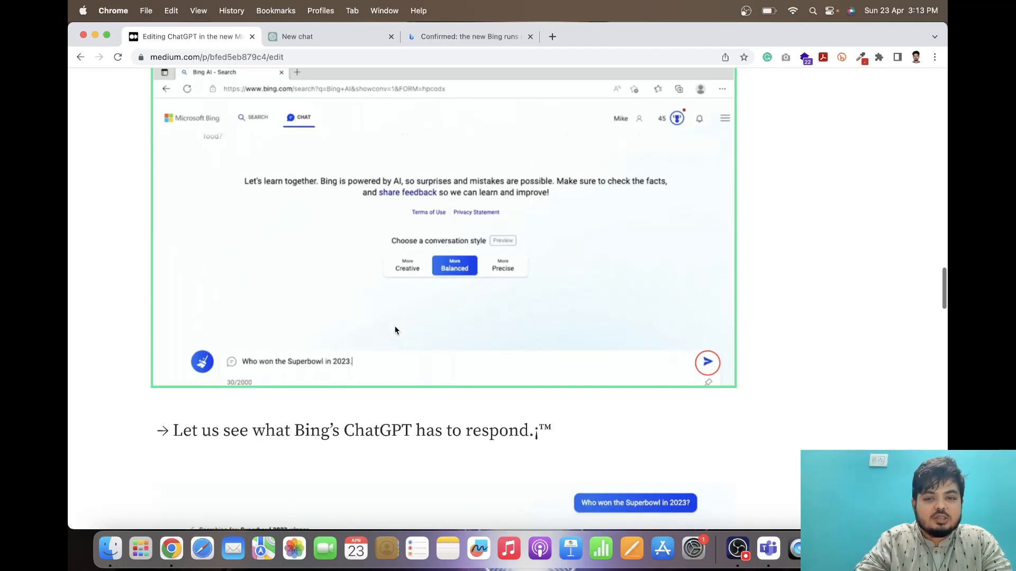
mouse_move(252, 372)
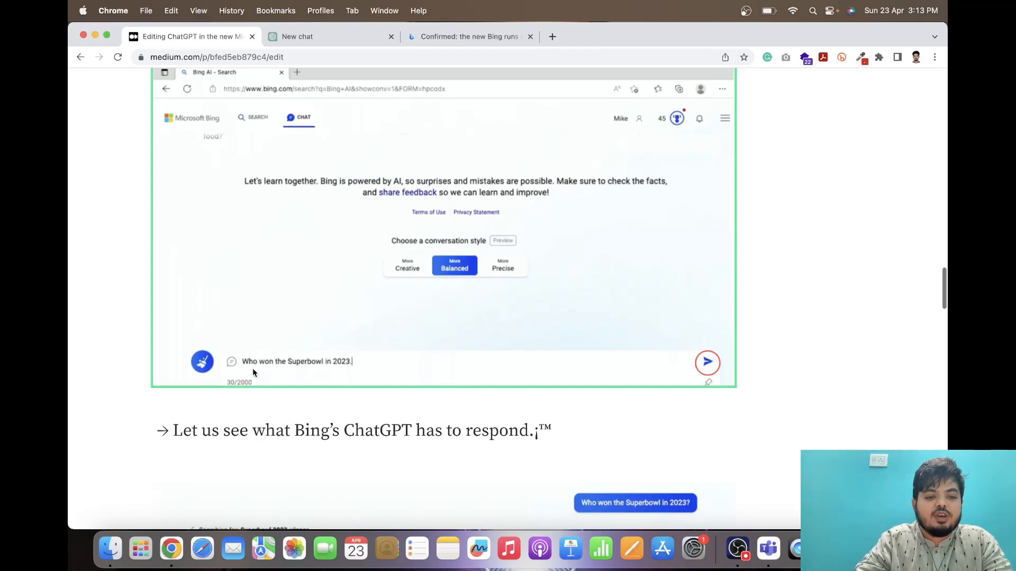
mouse_move(399, 372)
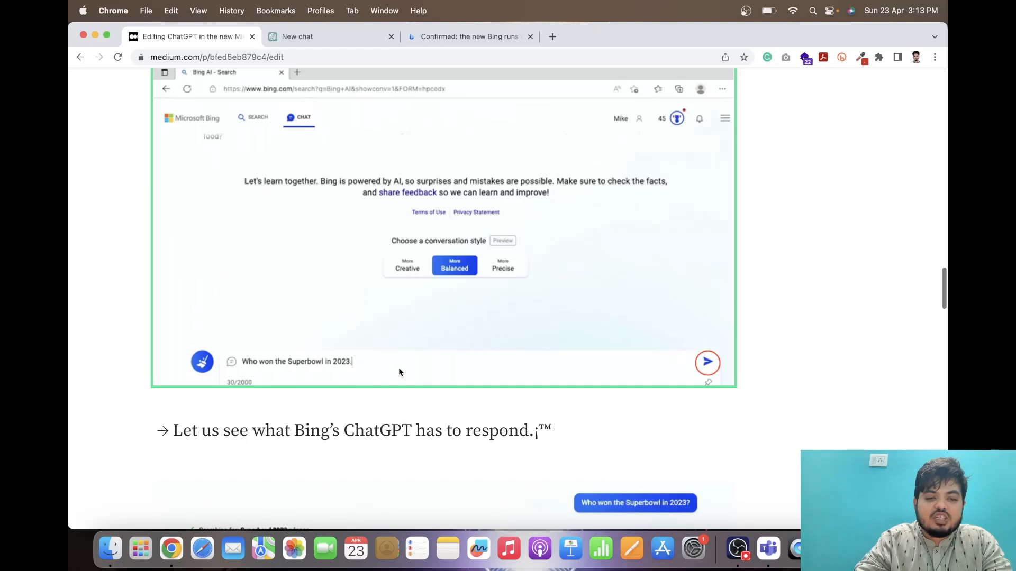
scroll("down", 3)
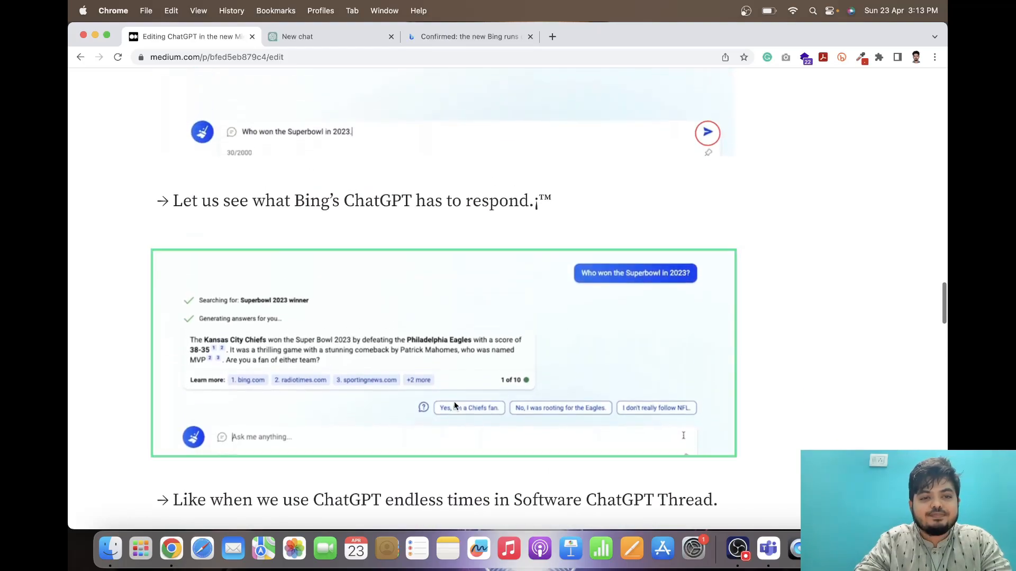
scroll("up", 3)
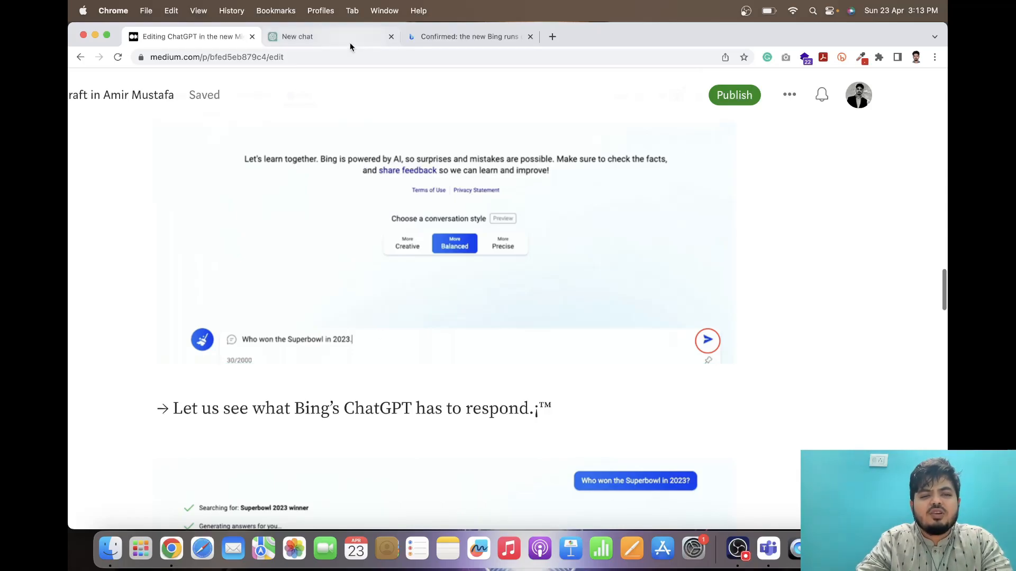
left_click(296, 36)
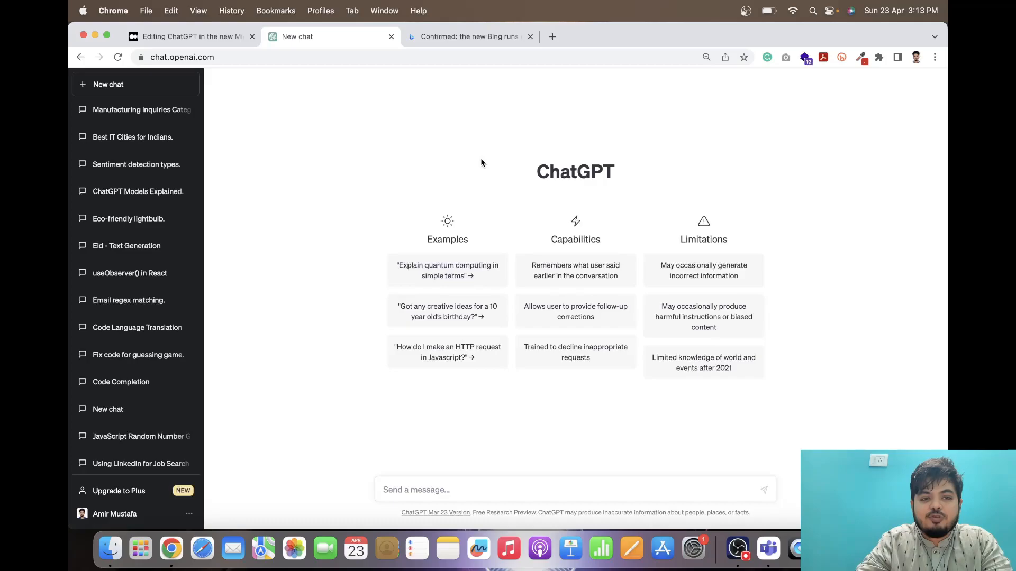
mouse_move(188, 36)
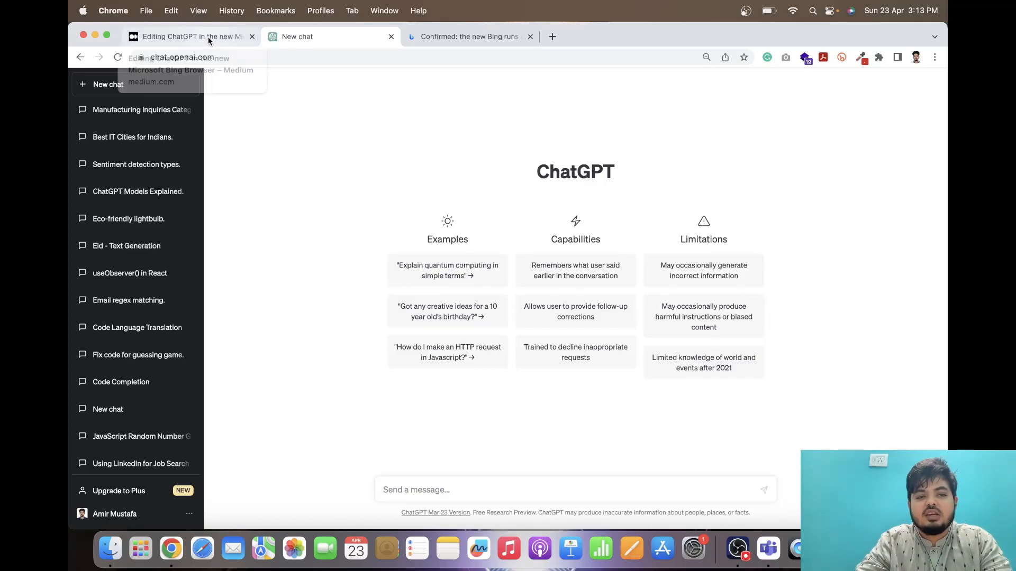
left_click(188, 36)
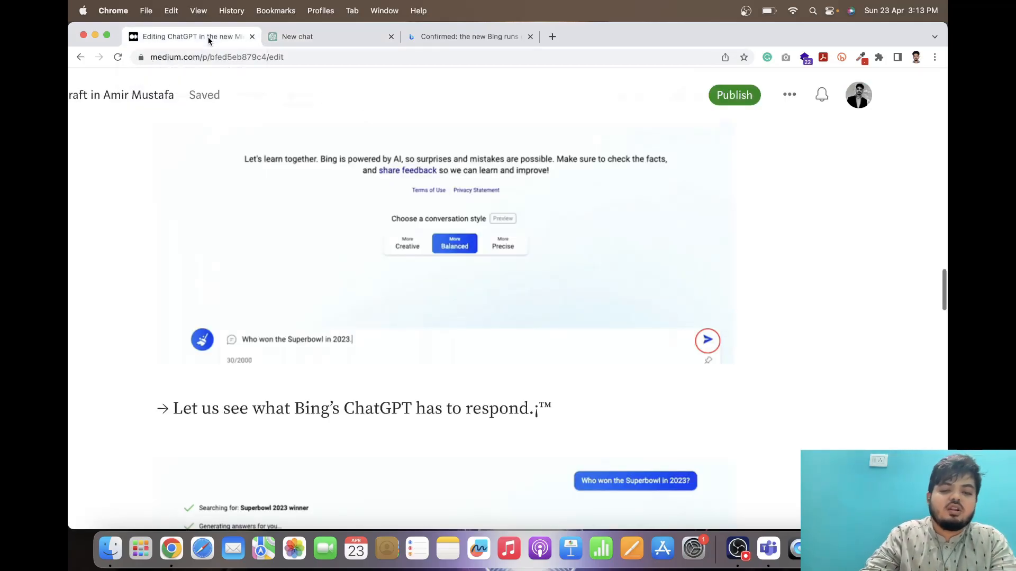
left_click(299, 36)
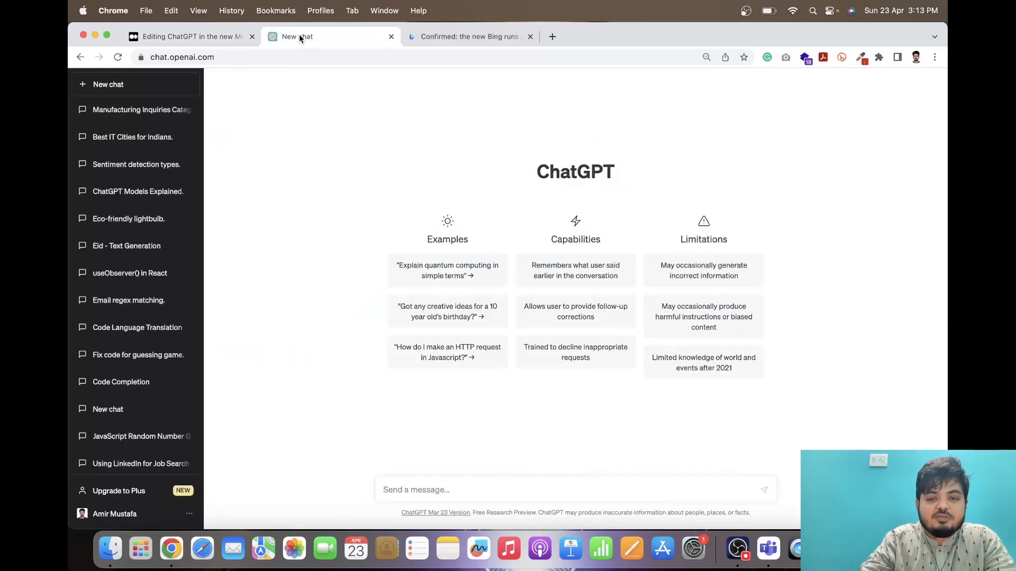
left_click(188, 36)
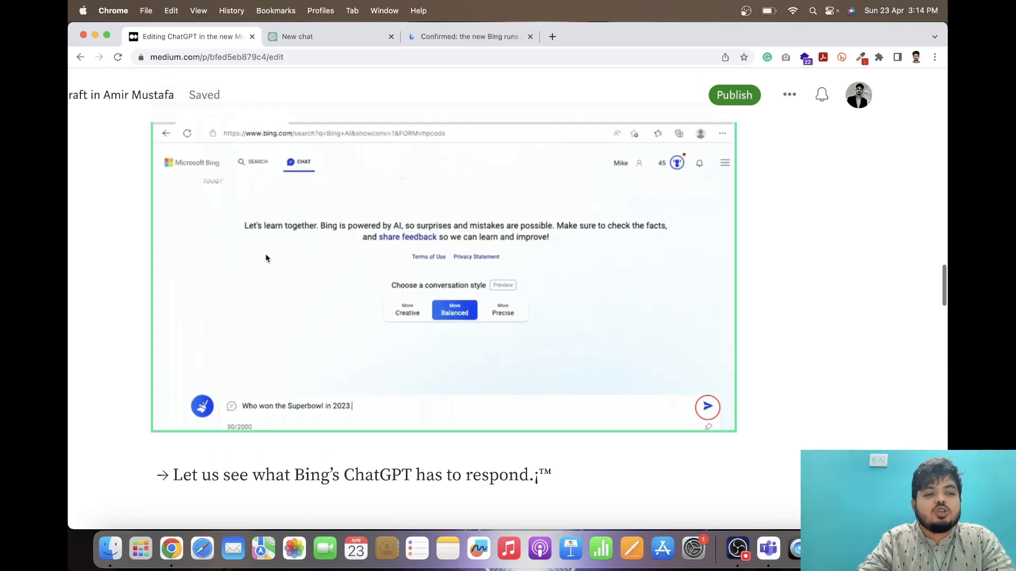
Step: Scroll through the draft past the Bing thread-limit screenshot to the 2023 Super Bowl answer
scroll("down", 3)
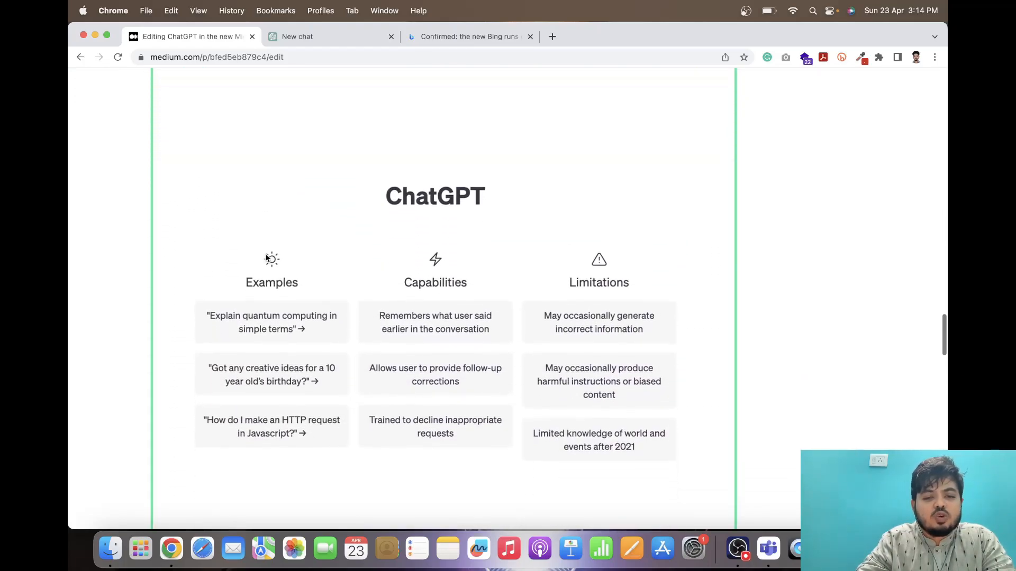
scroll("down", 3)
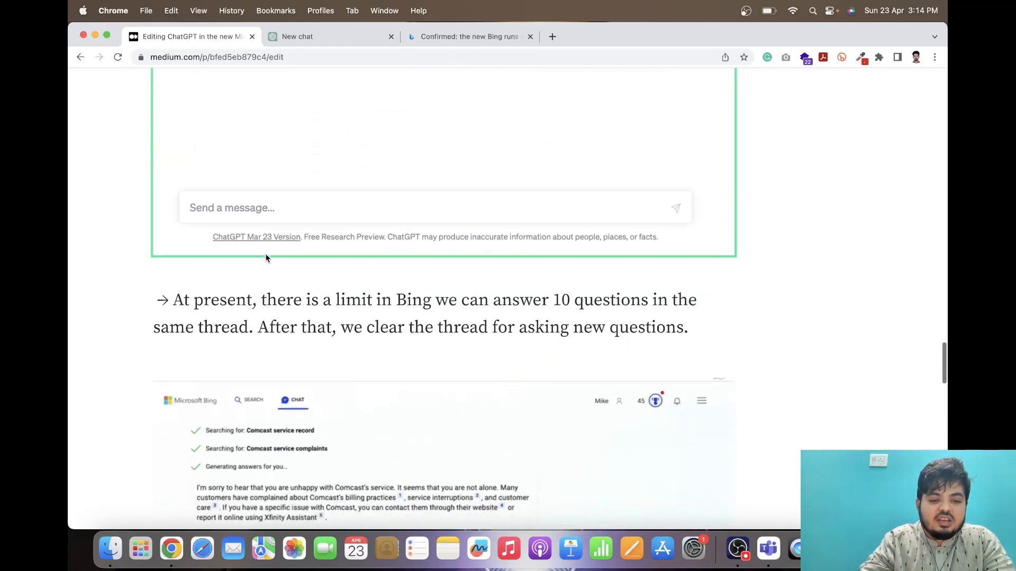
scroll("down", 3)
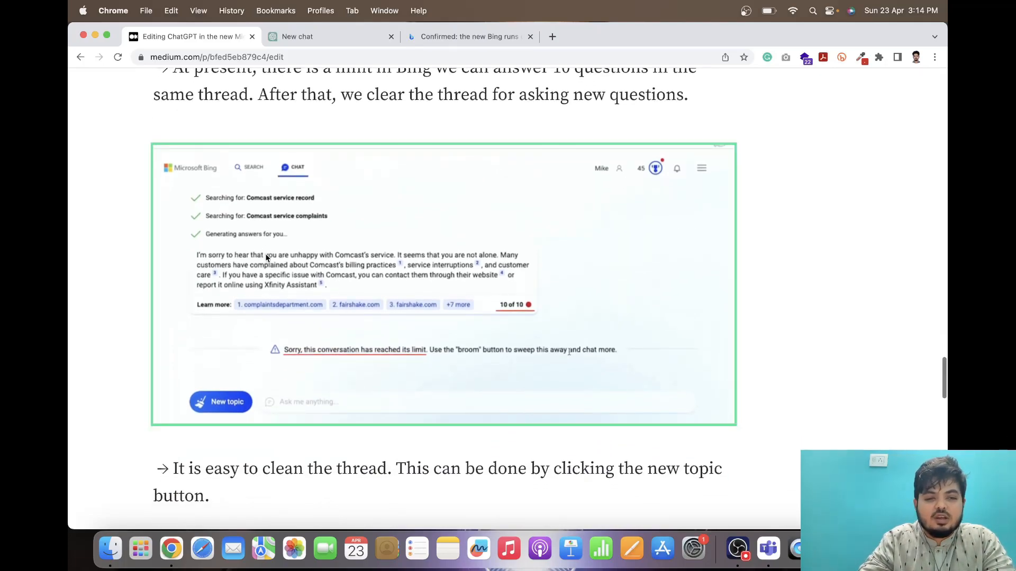
mouse_move(256, 293)
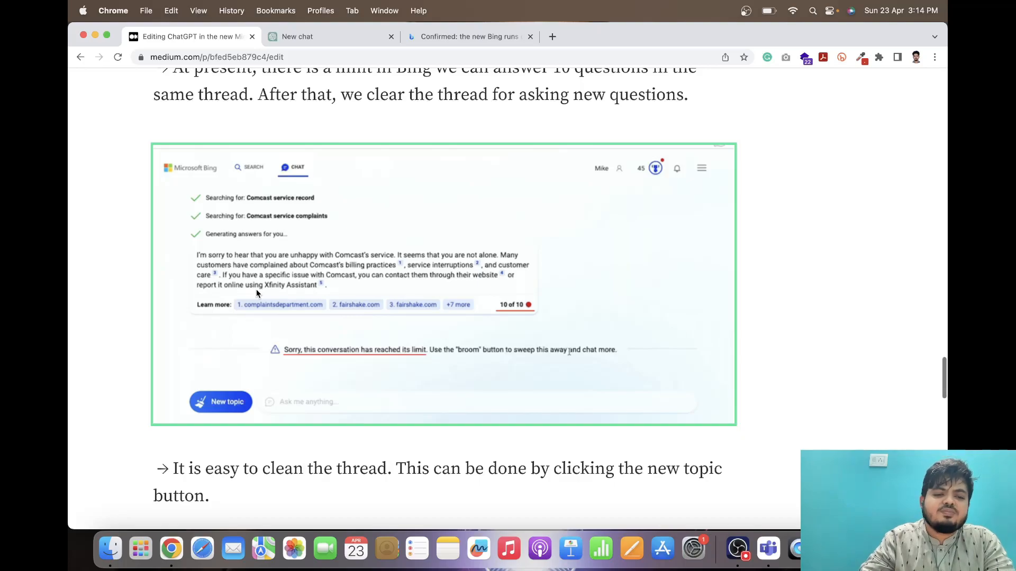
mouse_move(217, 186)
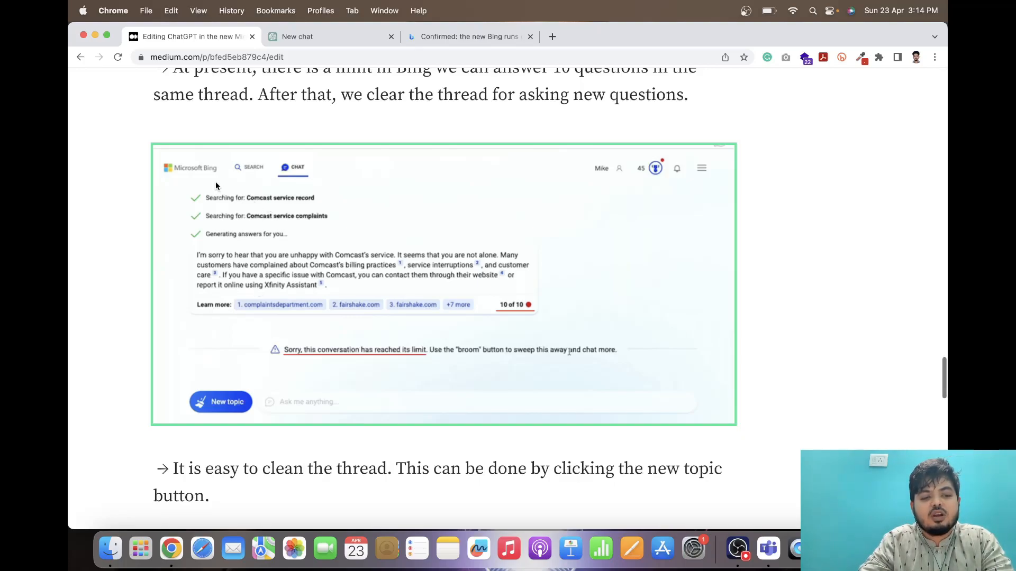
mouse_move(224, 219)
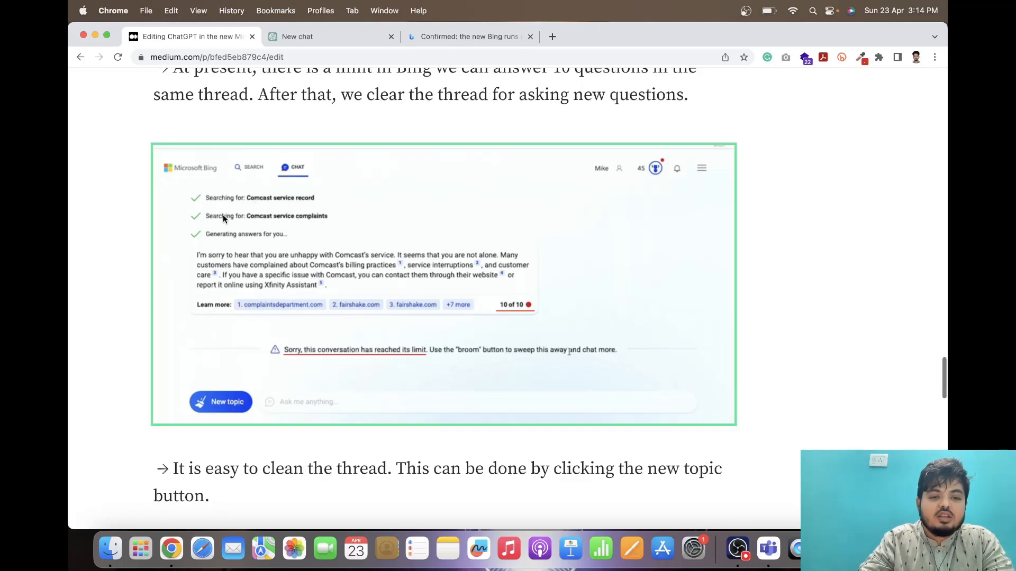
mouse_move(260, 293)
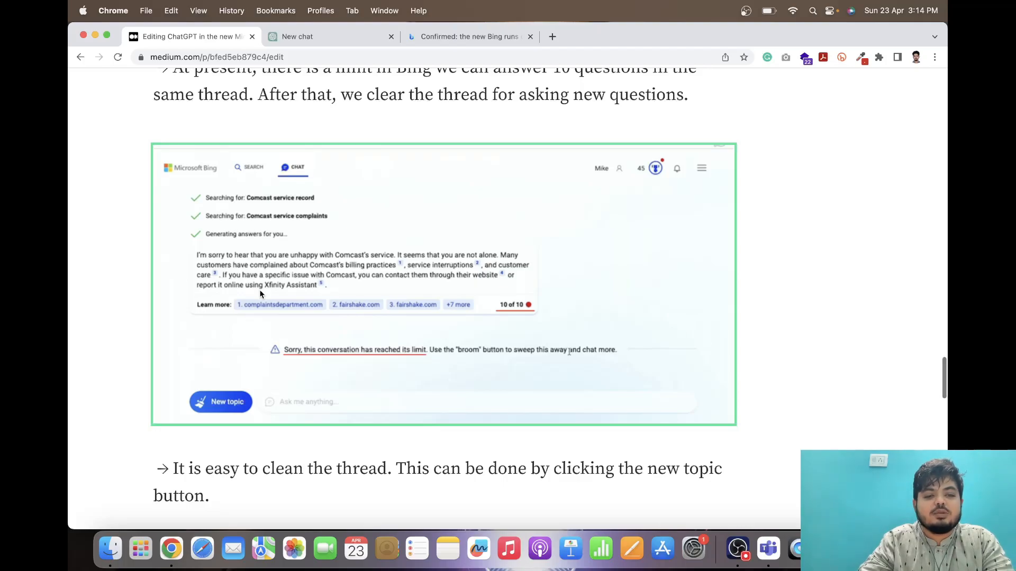
scroll("down", 3)
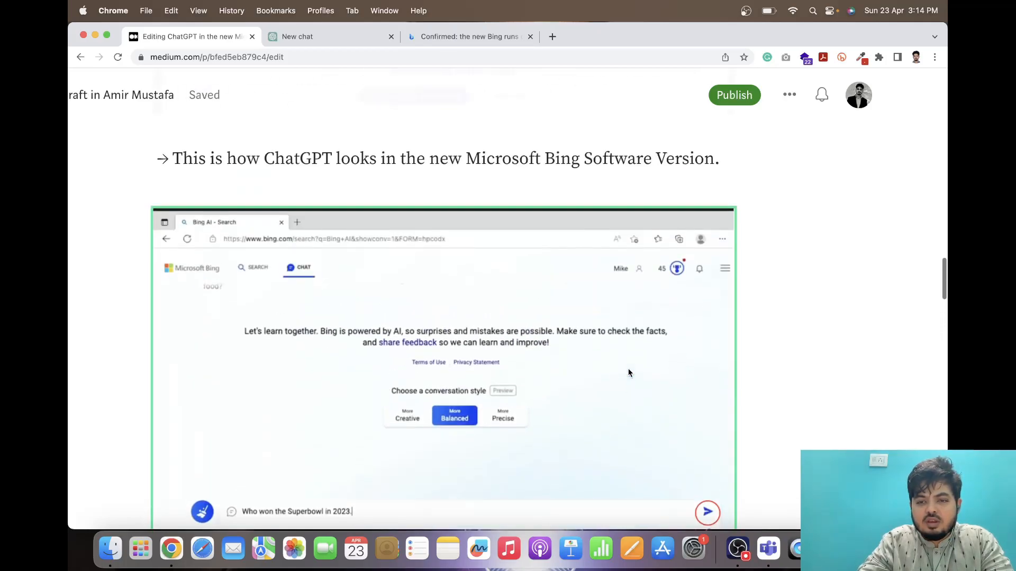
scroll("down", 3)
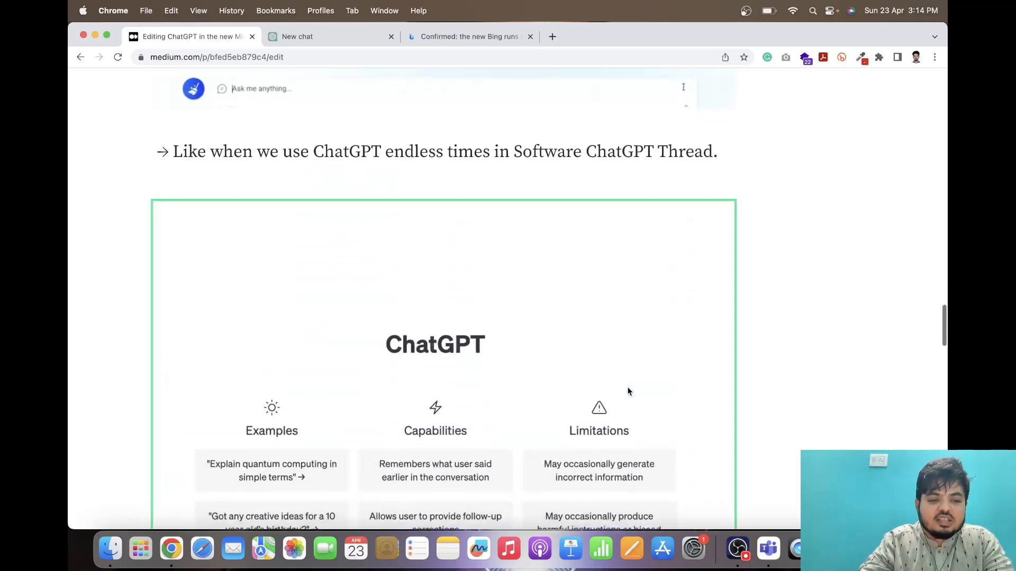
scroll("up", 3)
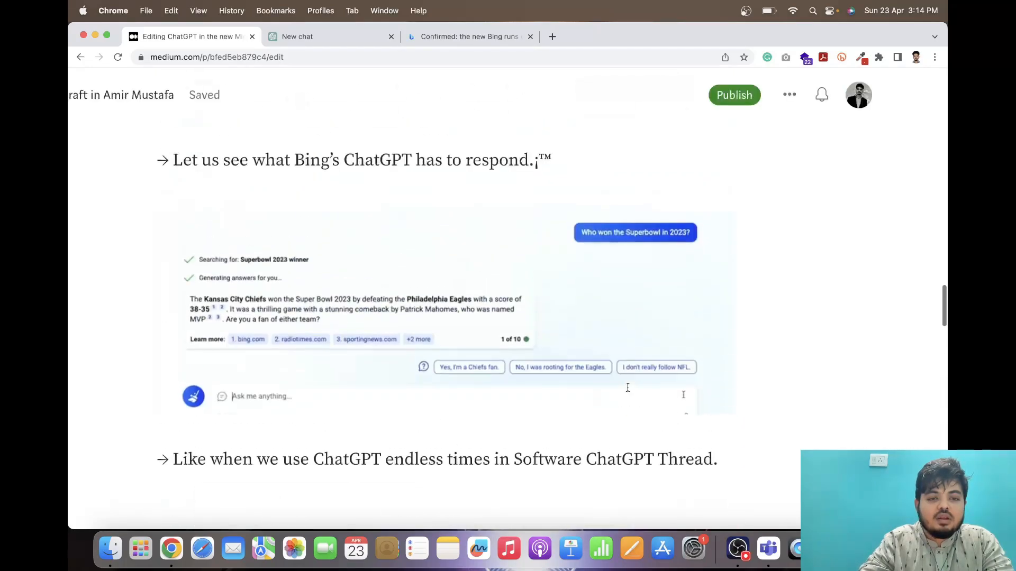
scroll("up", 3)
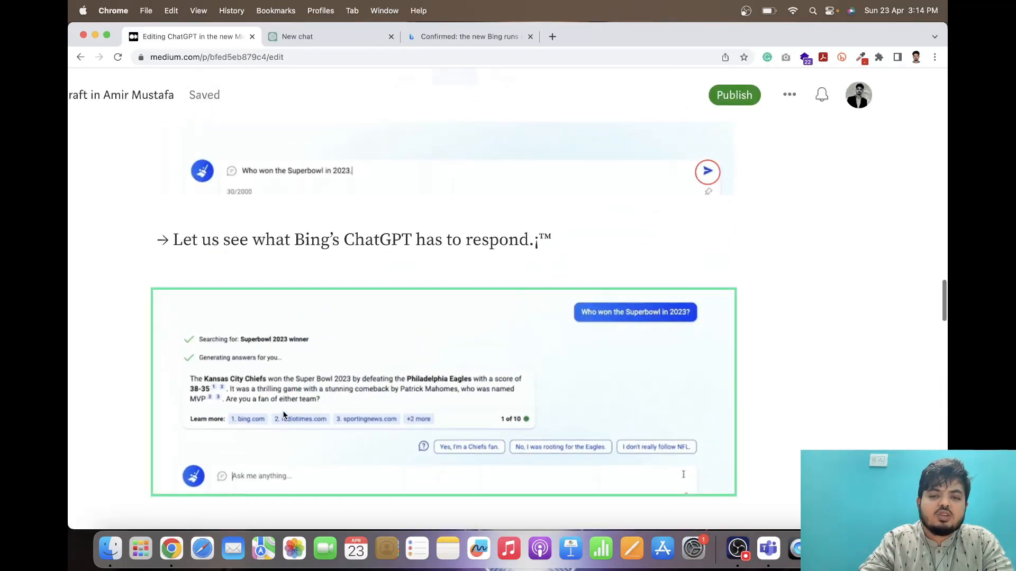
Step: In ChatGPT, ask 'Where is New Delhi?', which returns an error
left_click(296, 36)
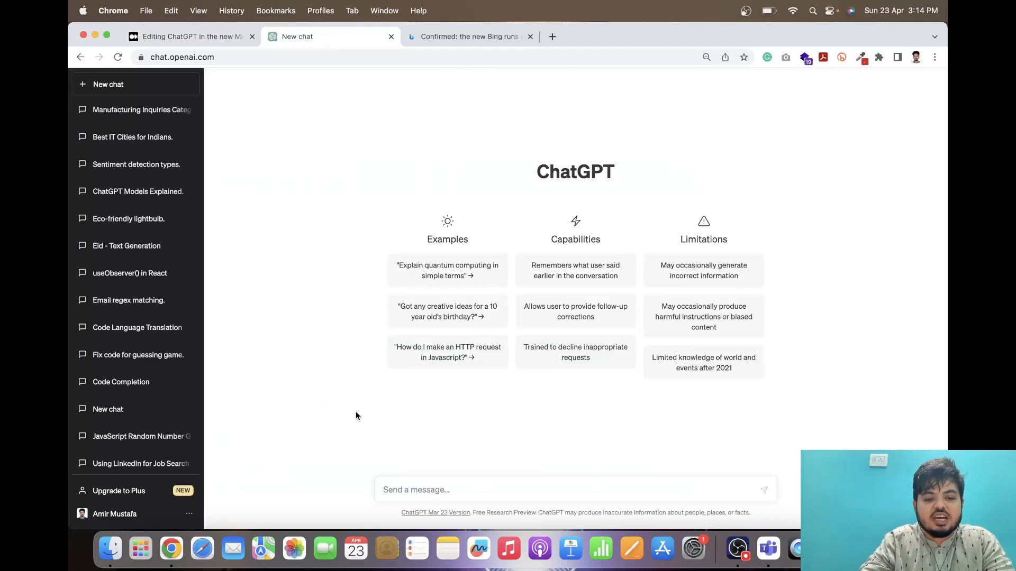
type("What")
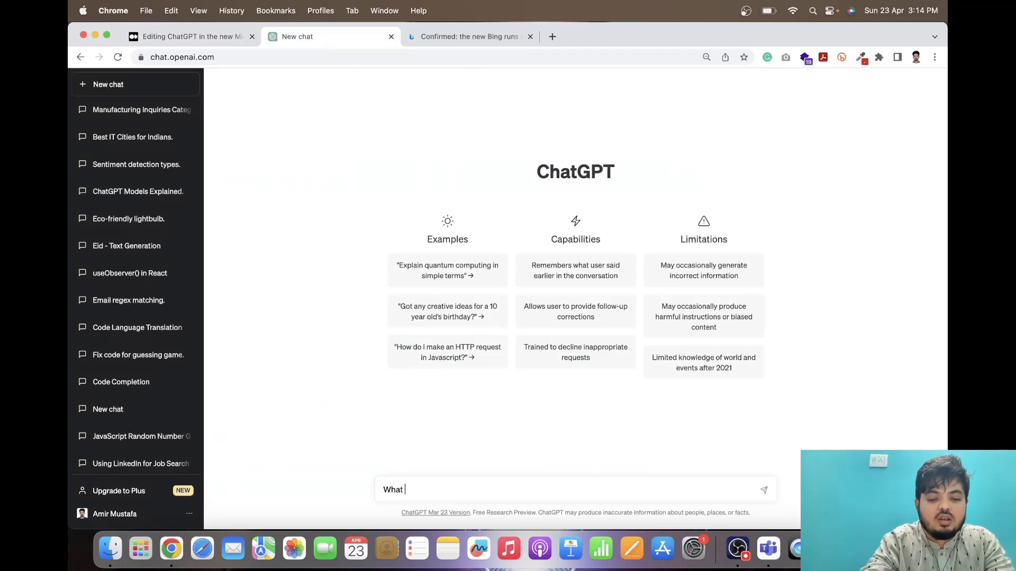
type("Where is")
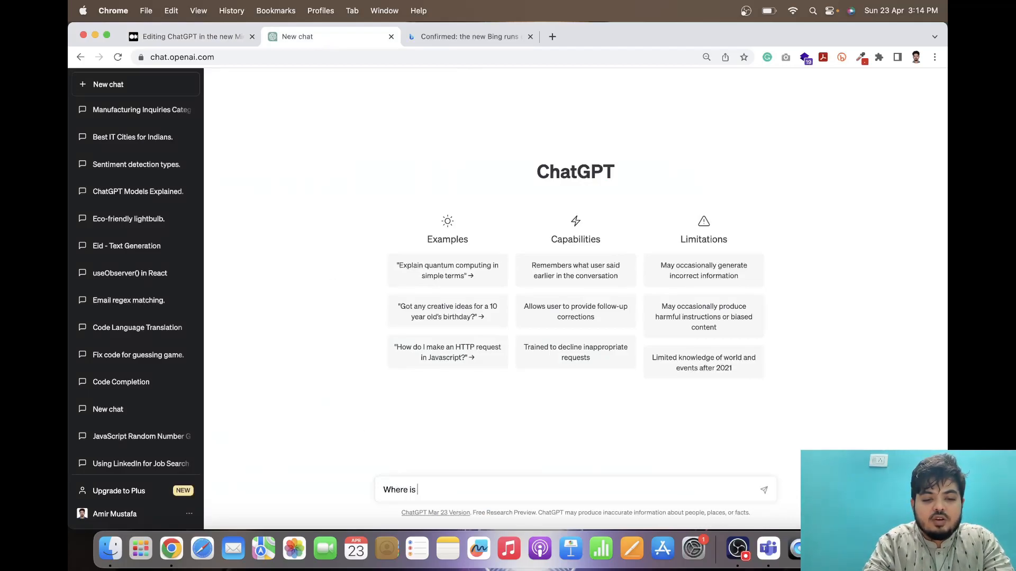
type("New Delhi")
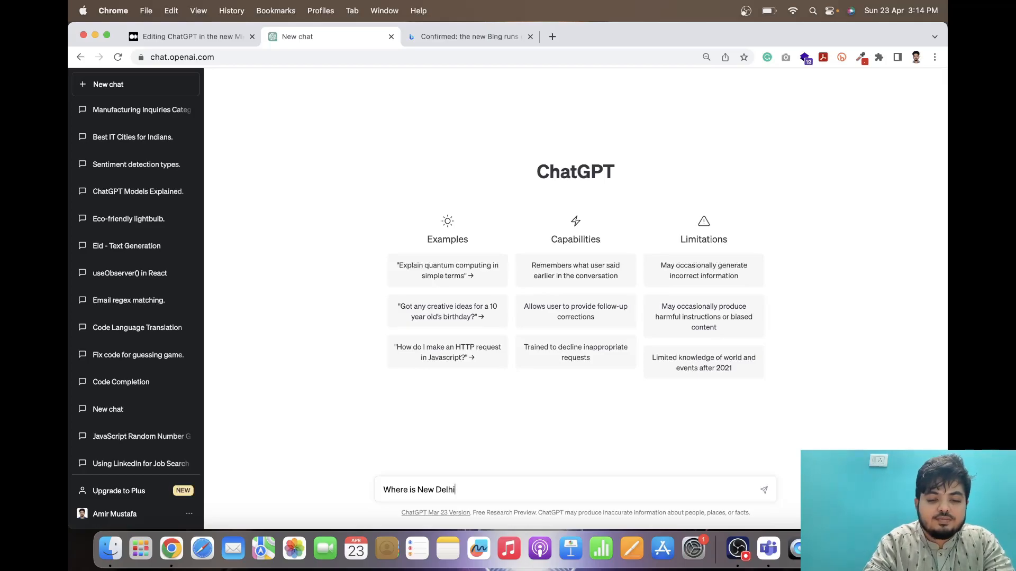
type("?")
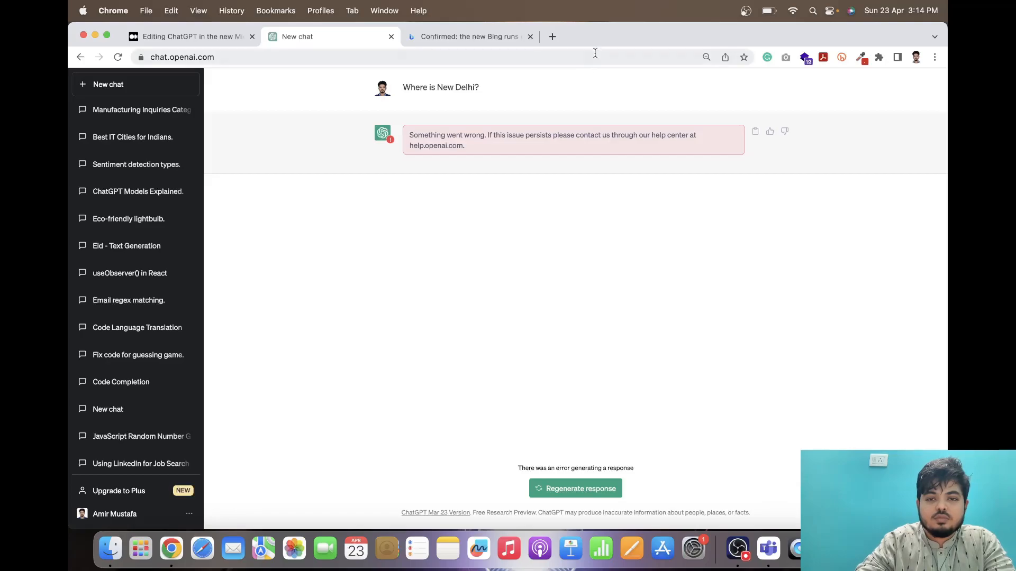
Step: Start a fresh chat and ask 'Where is New Delhi?' again to get the answer
left_click(117, 57)
type("W")
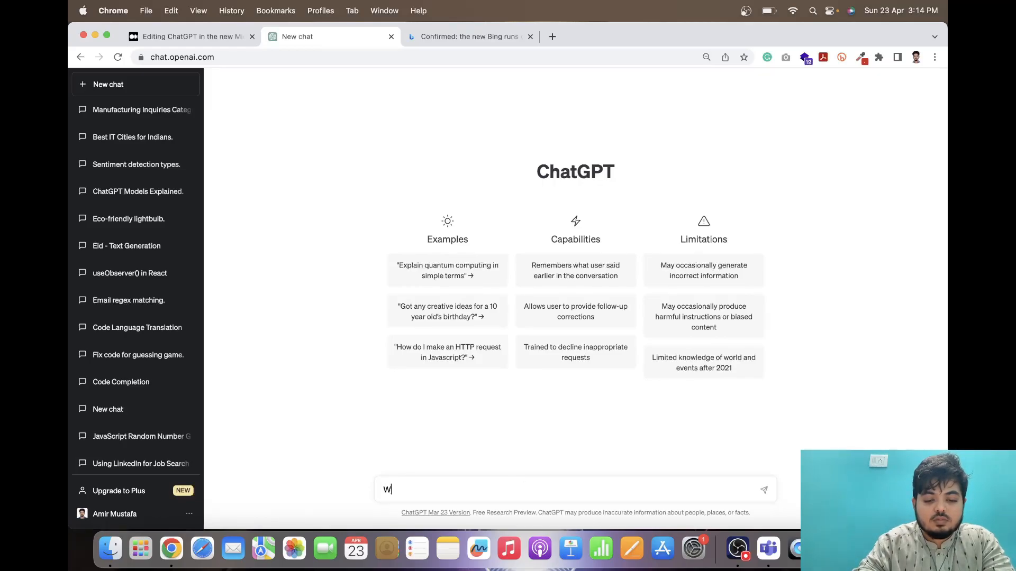
type("here is Ne")
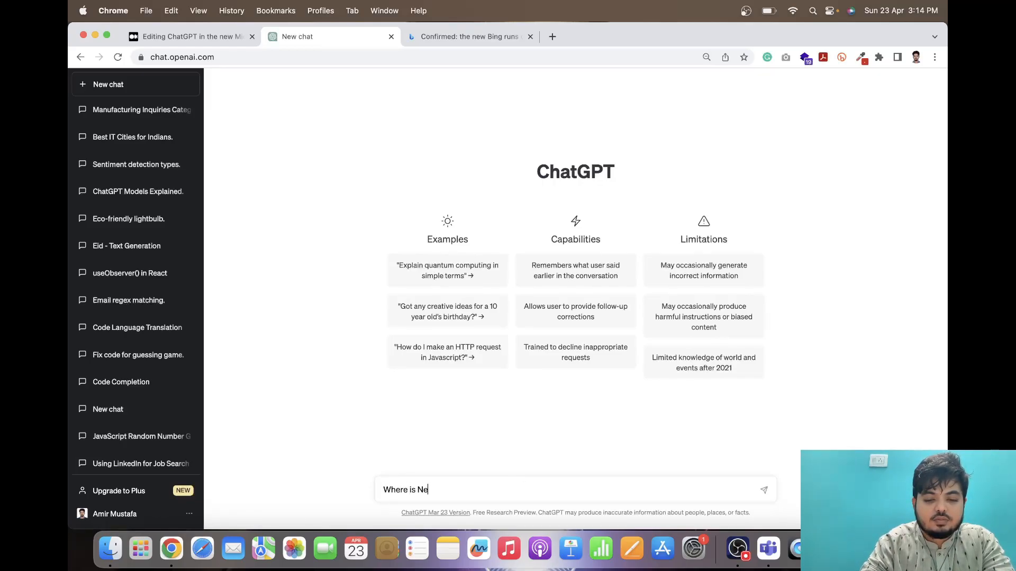
type("w Delhi")
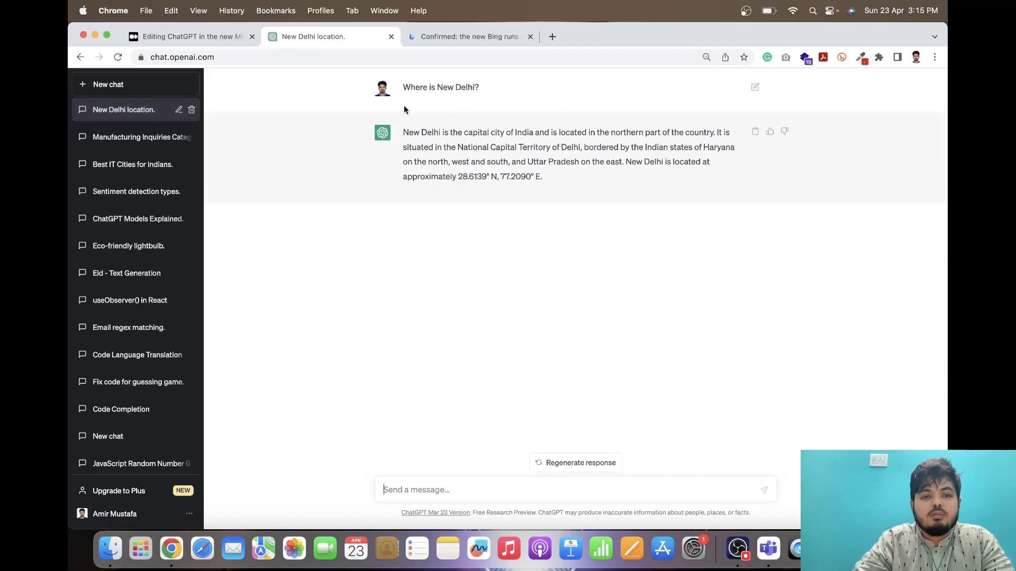
mouse_move(408, 101)
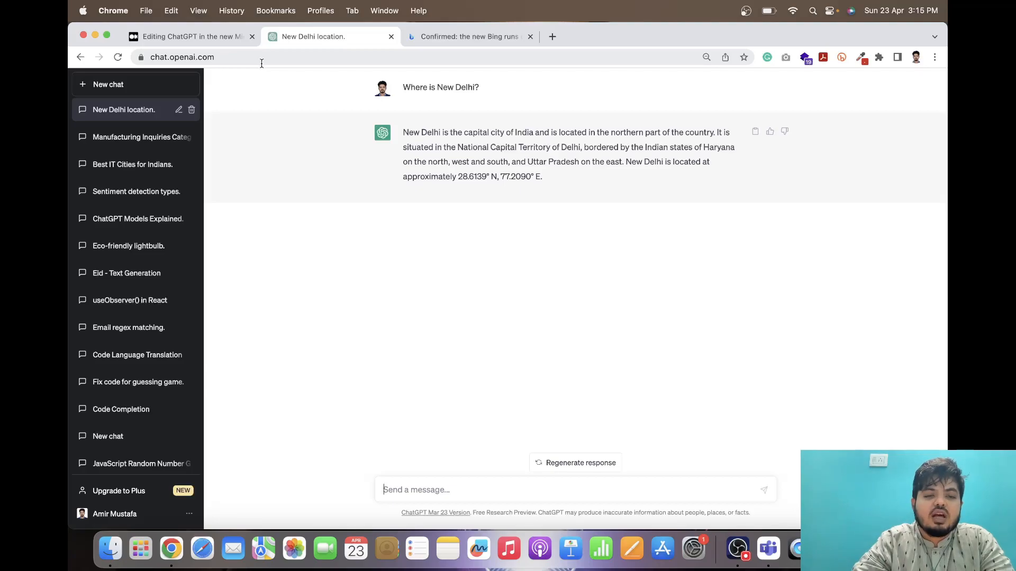
mouse_move(376, 222)
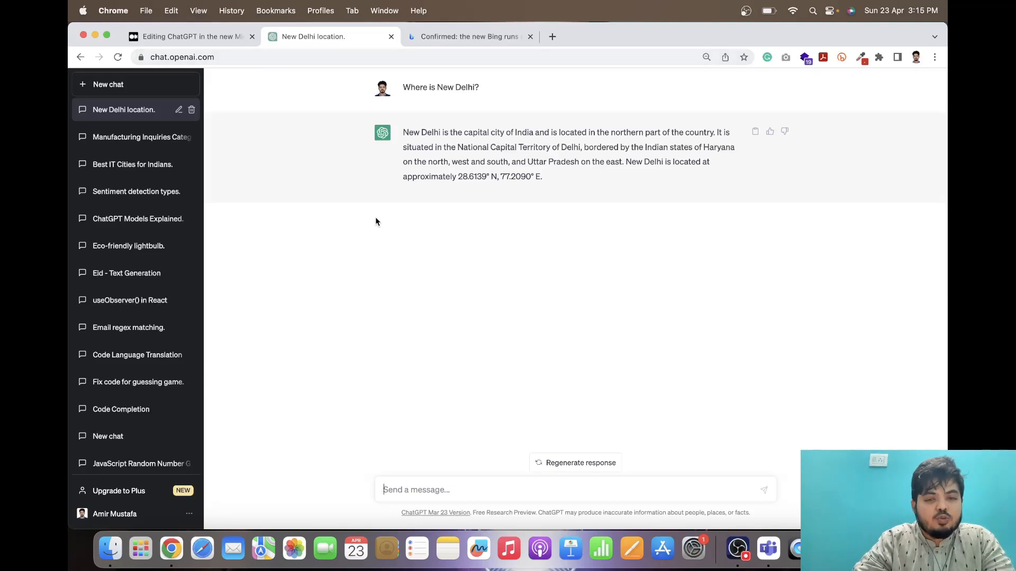
mouse_move(480, 172)
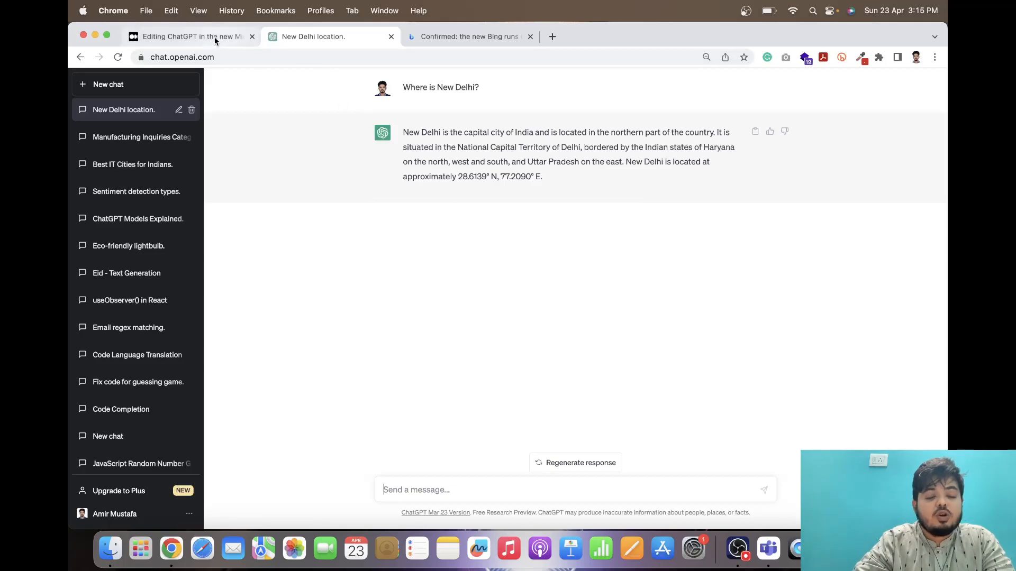
Step: Return to the Medium draft, reach the Bing Blogs GPT-4 screenshot, and switch to the blog tab
left_click(189, 36)
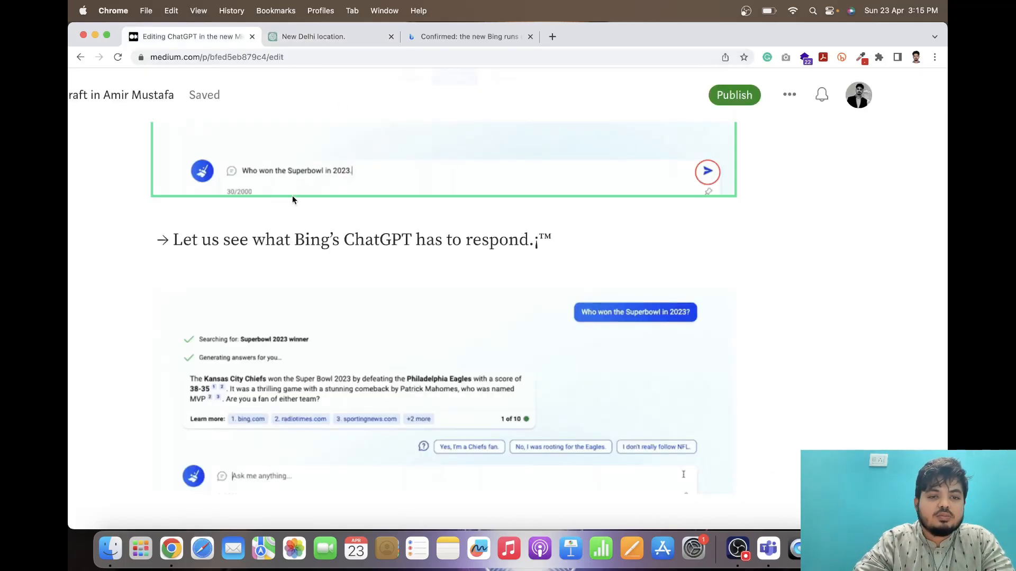
scroll("down", 3)
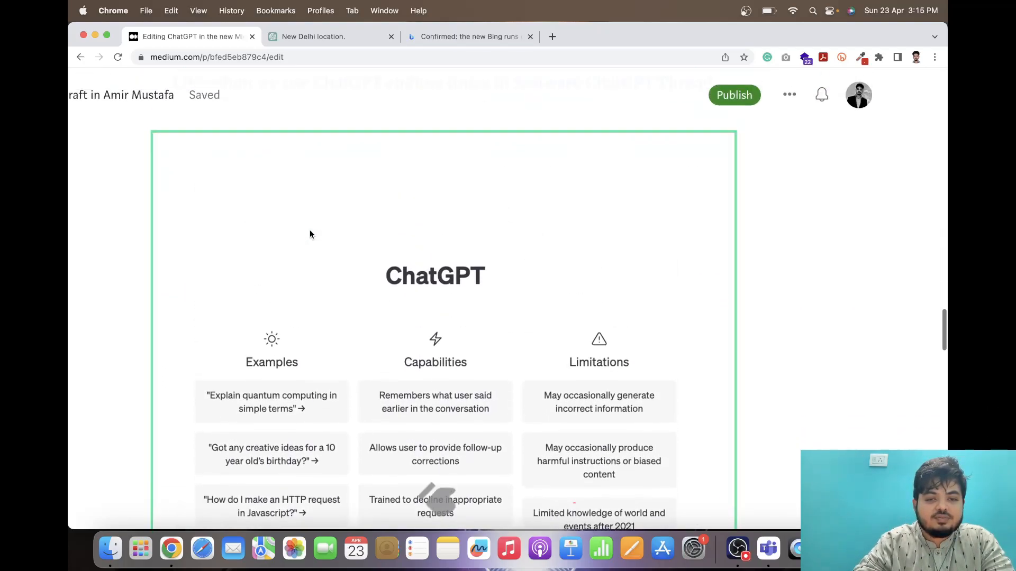
scroll("down", 3)
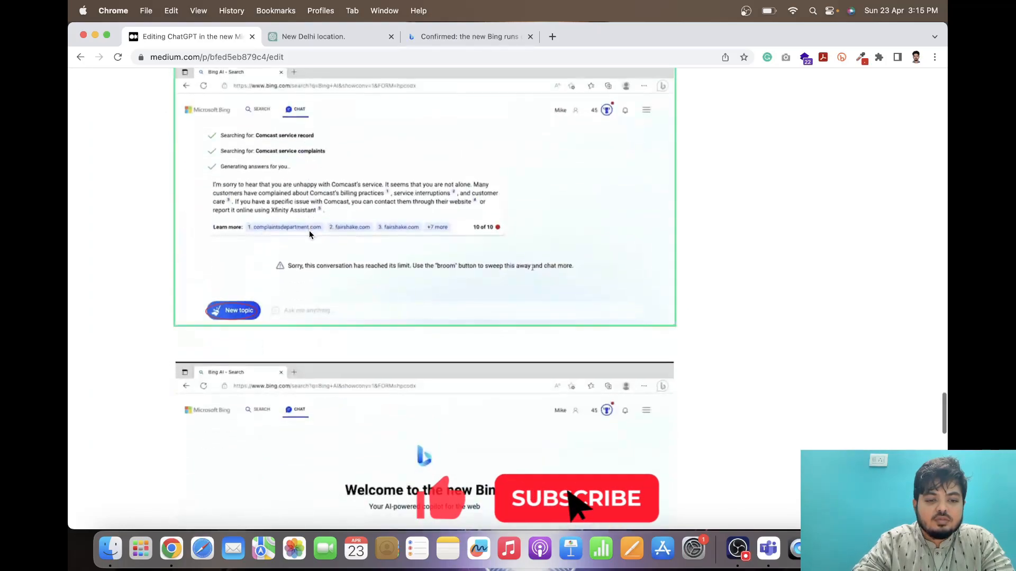
scroll("down", 3)
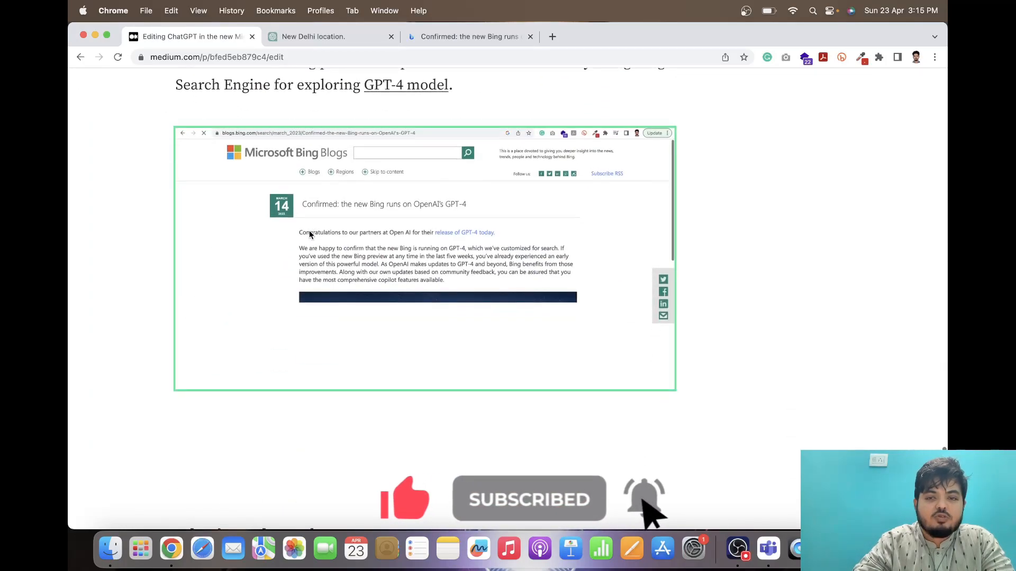
left_click(467, 36)
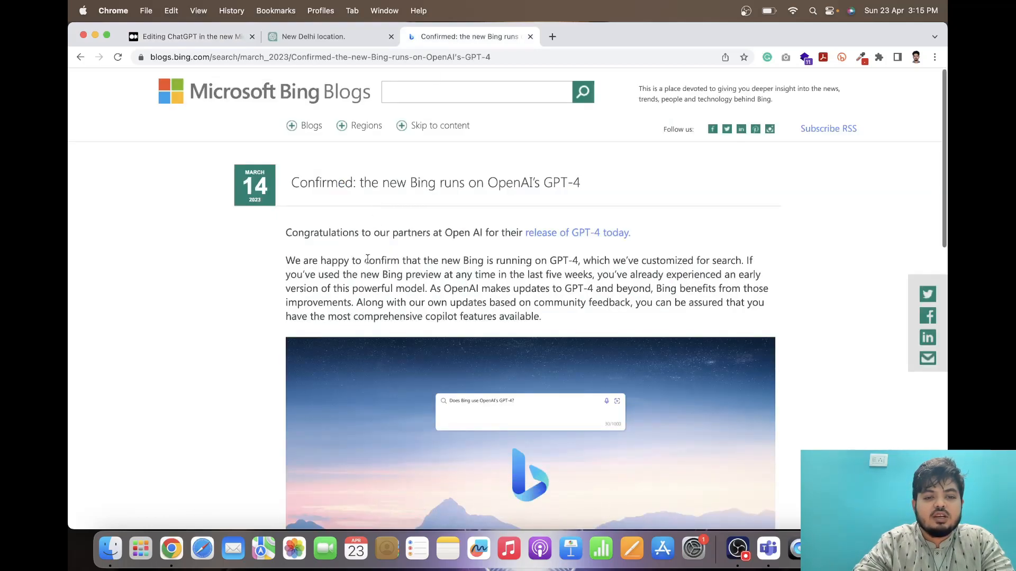
Step: Show the Bing blog post title mentioning OpenAI's GPT-4, then return to the Medium draft
scroll("up", 3)
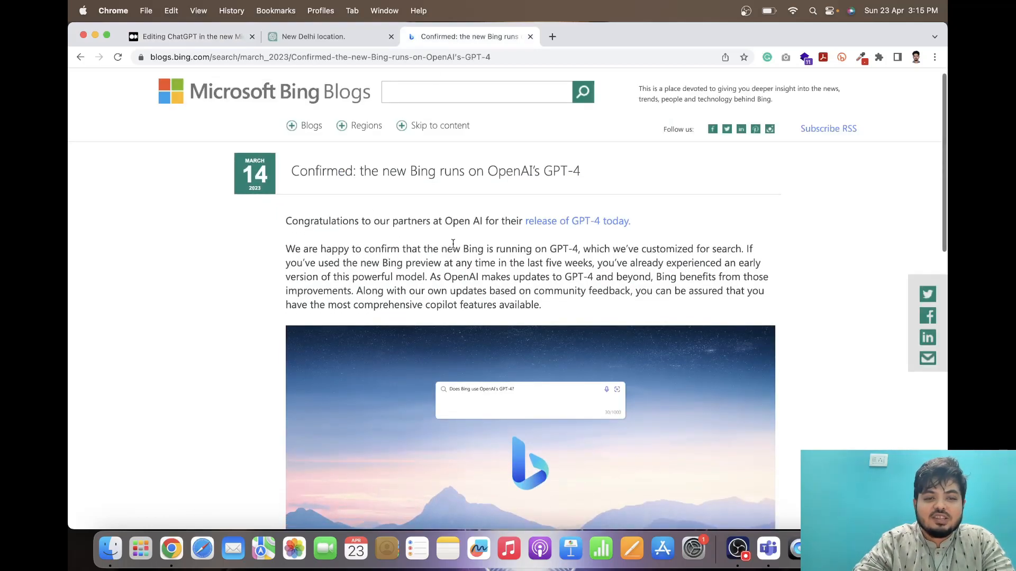
scroll("down", 3)
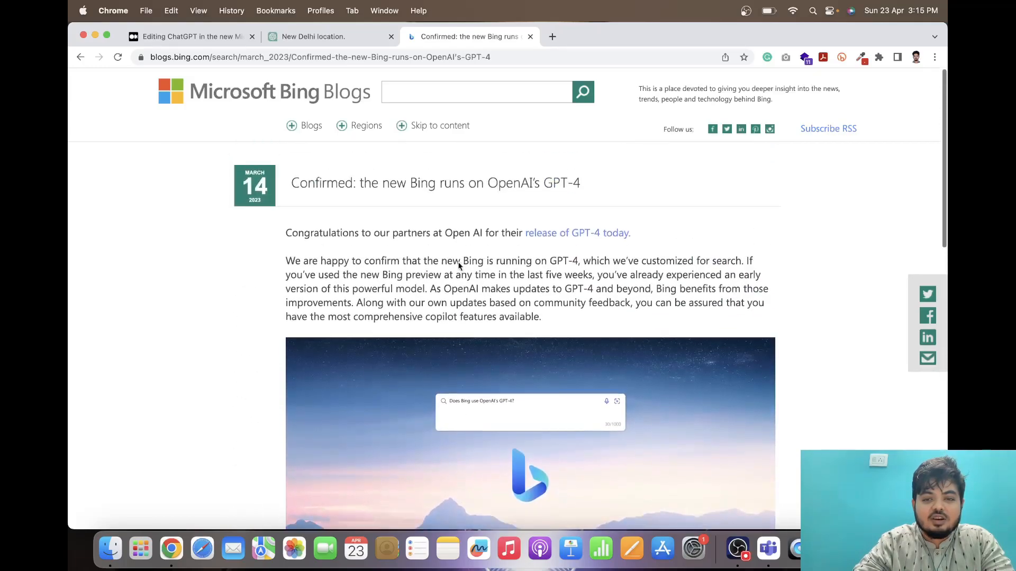
mouse_move(577, 316)
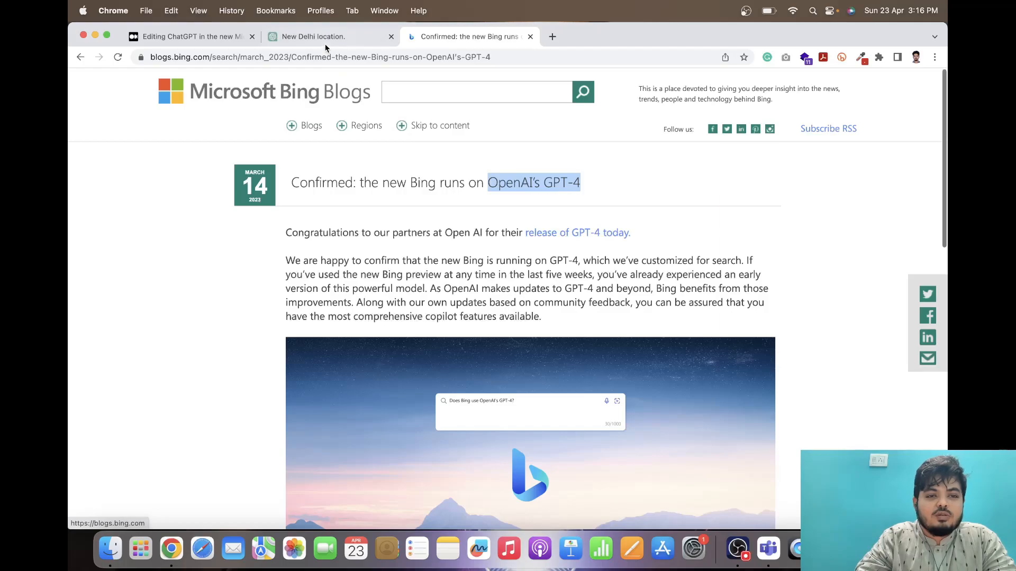
left_click(188, 36)
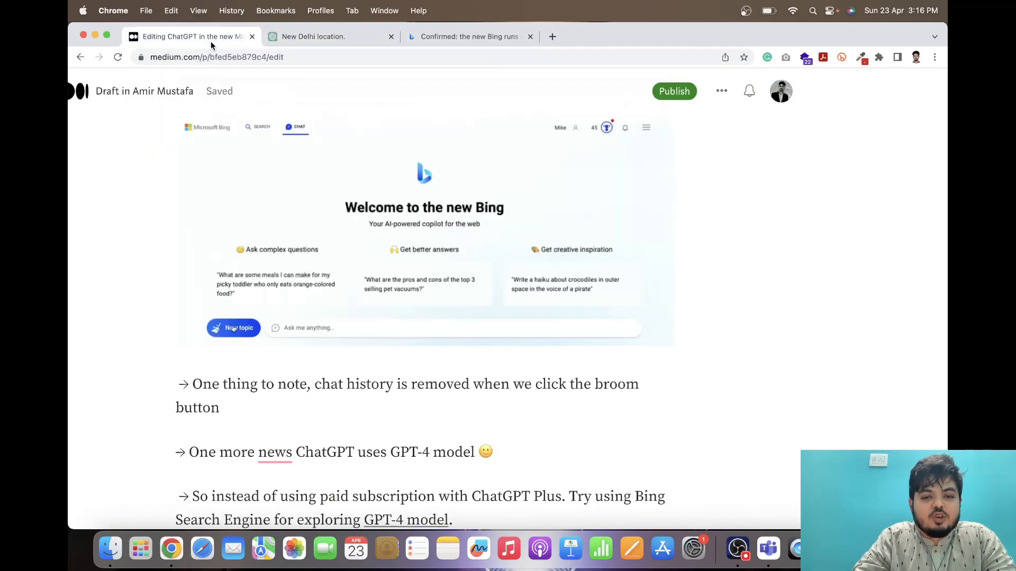